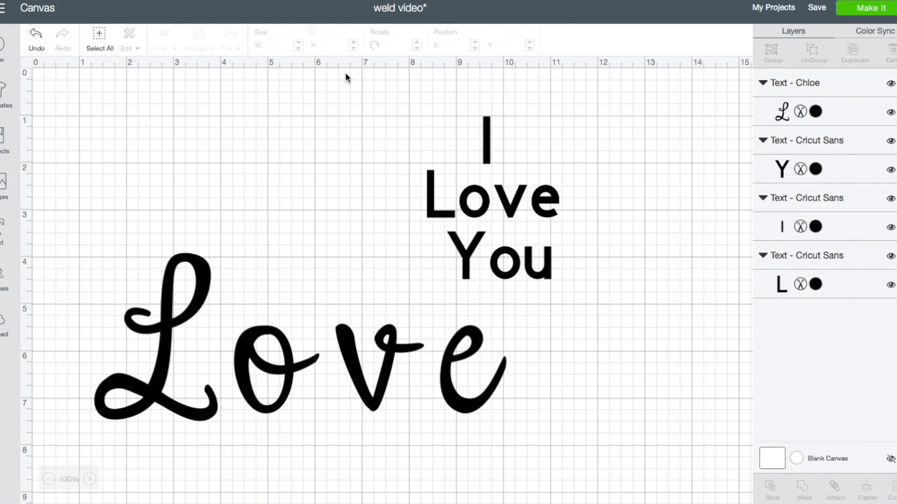
mouse_move(450, 95)
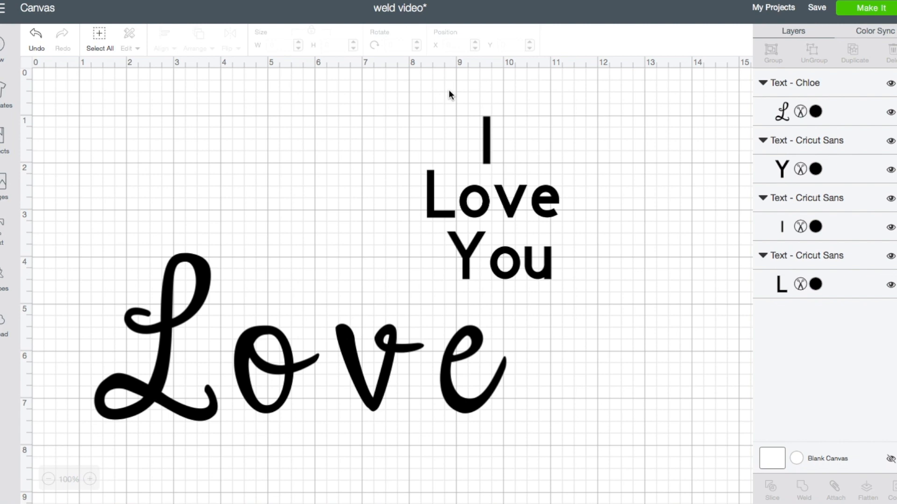
mouse_move(431, 202)
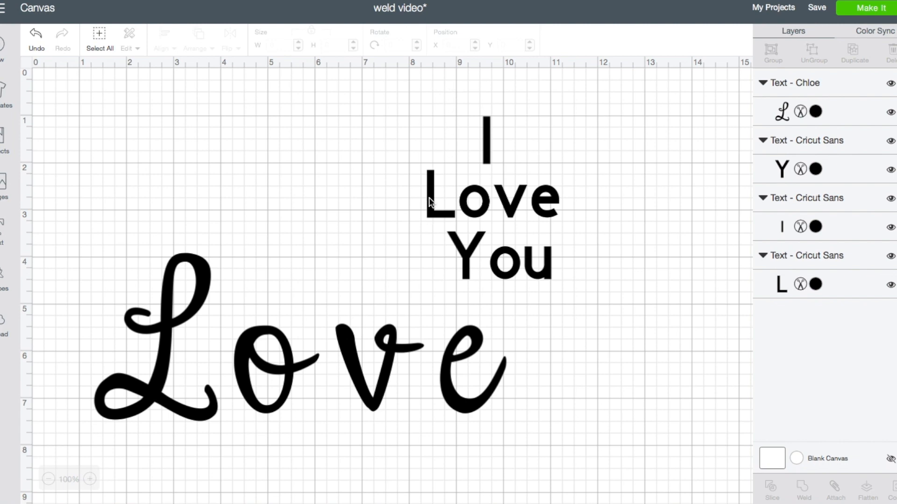
mouse_move(149, 350)
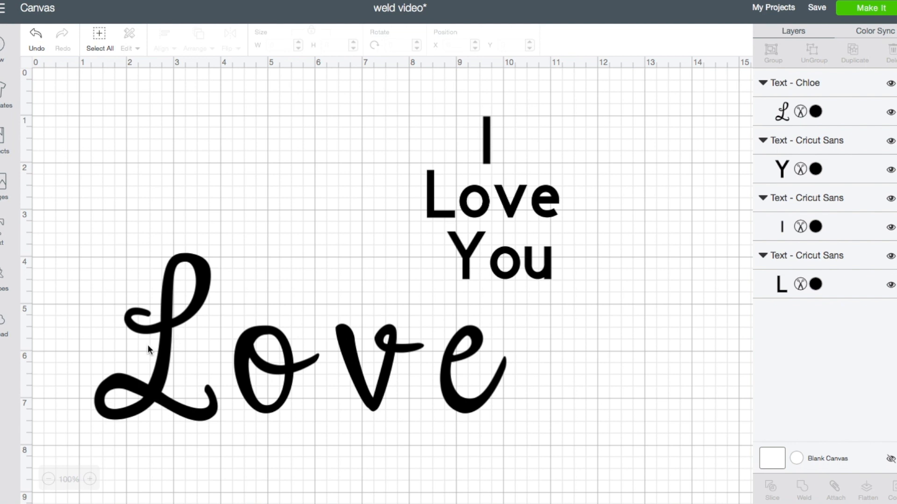
mouse_move(435, 129)
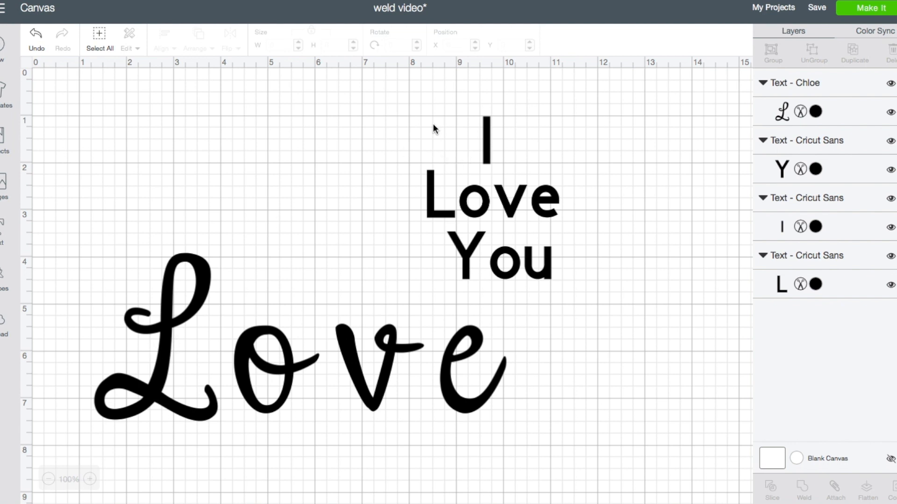
Reduce the script Love letter spacing step by step to -0.8 so the letters overlap
click(487, 137)
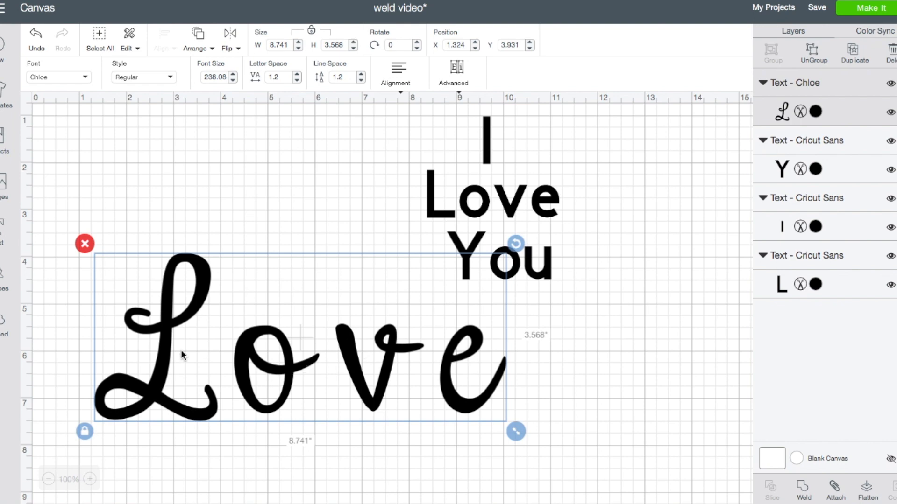
mouse_move(314, 376)
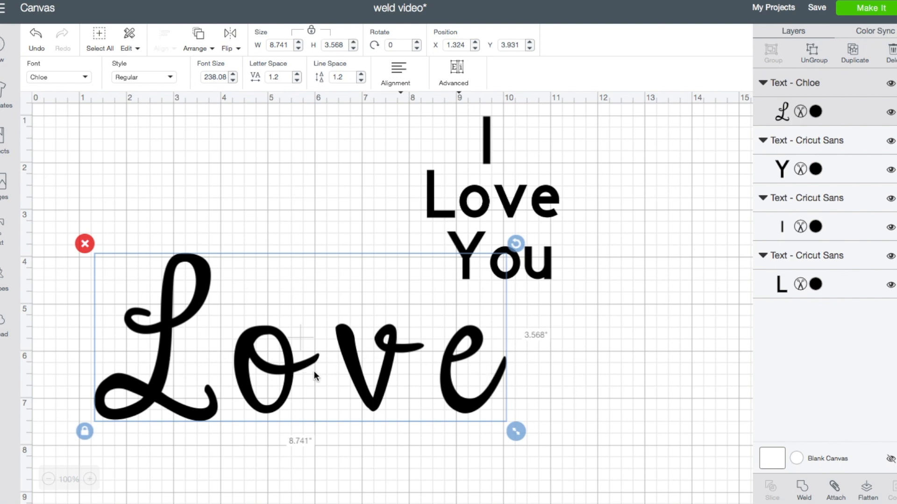
mouse_move(367, 344)
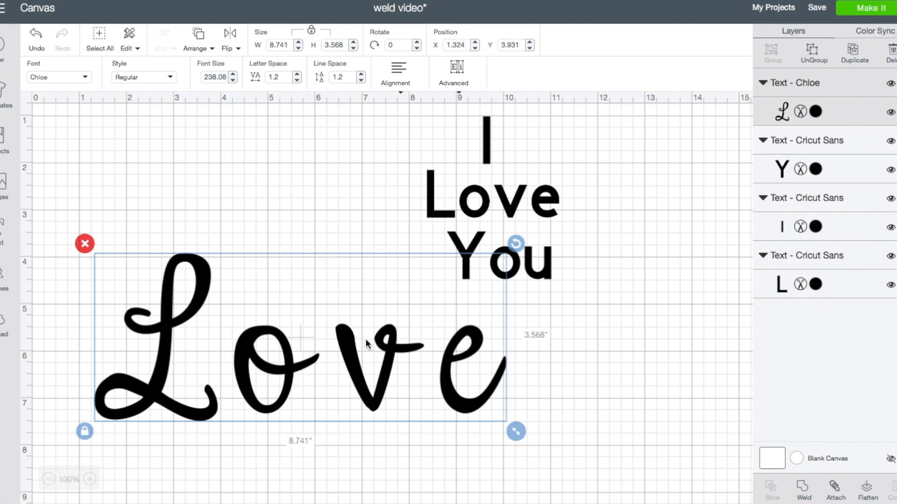
mouse_move(309, 366)
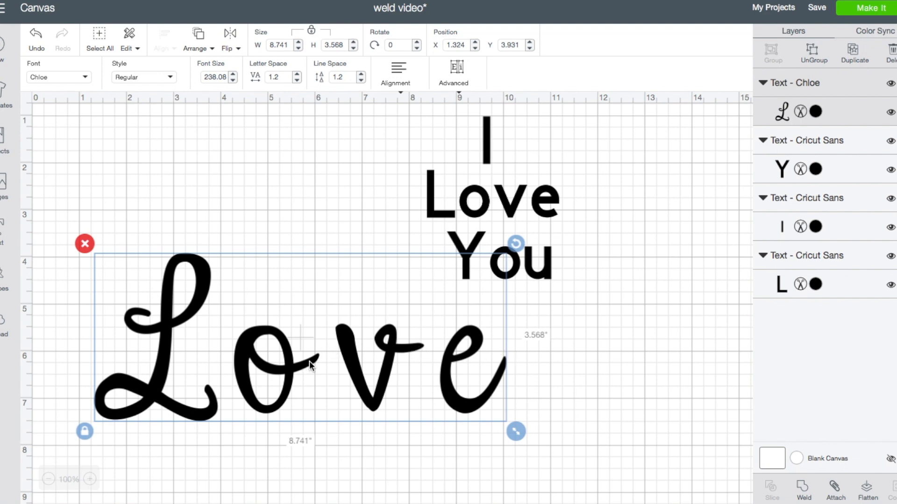
mouse_move(290, 376)
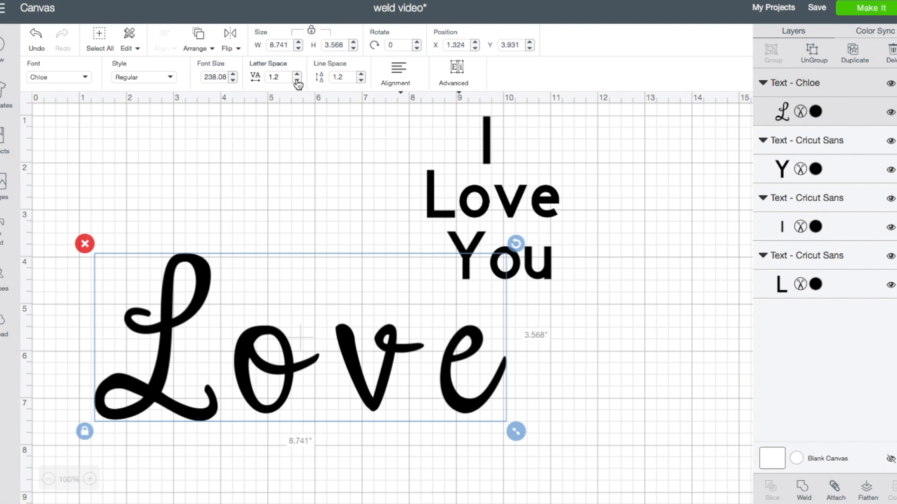
click(296, 81)
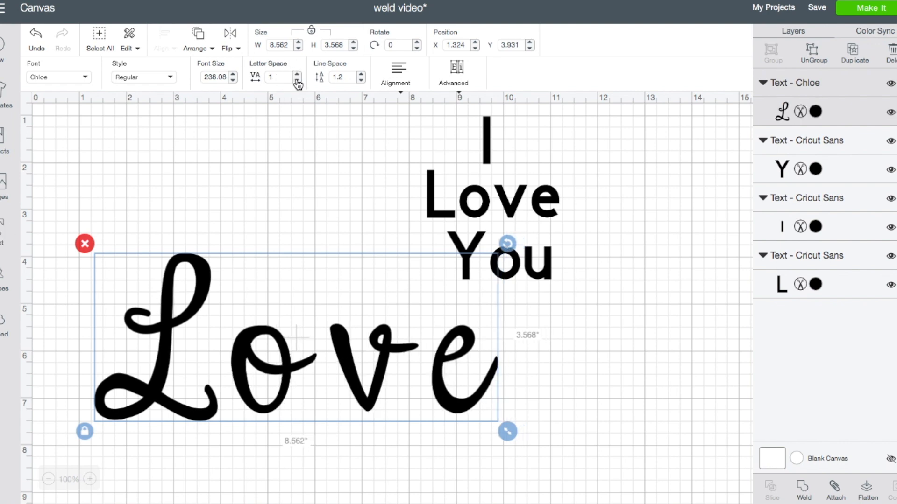
click(296, 80)
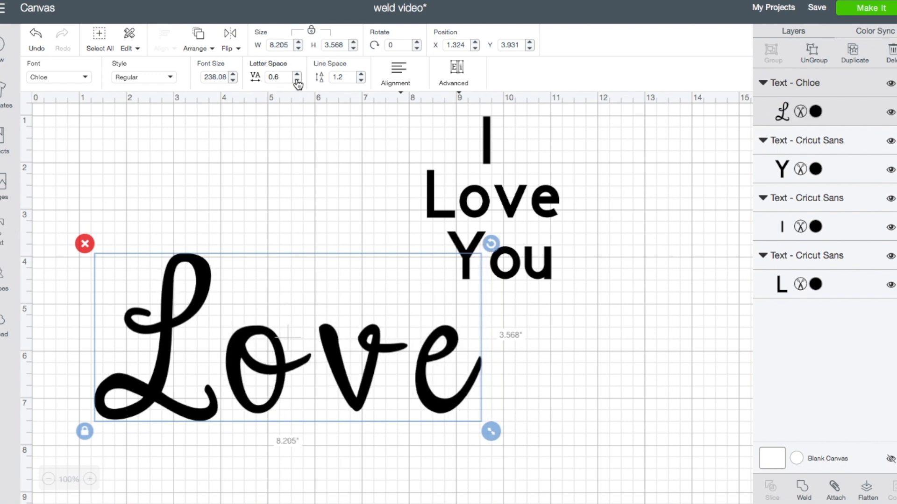
click(297, 80)
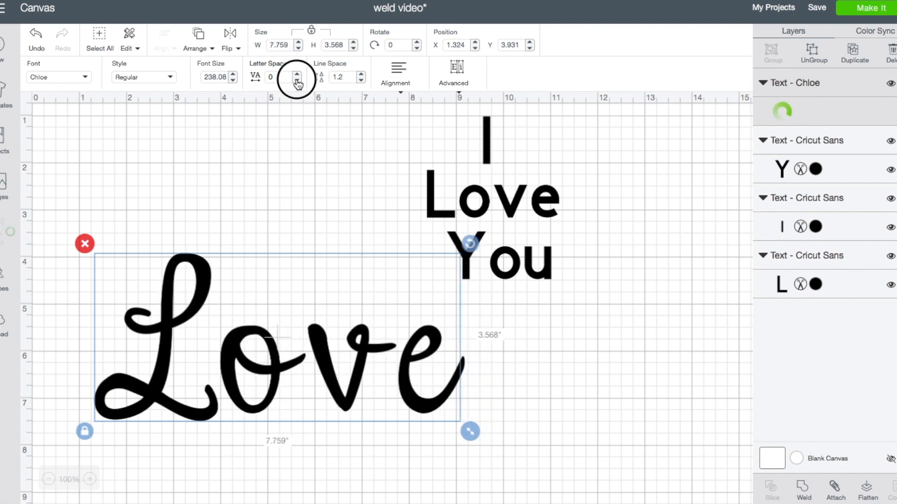
click(297, 80)
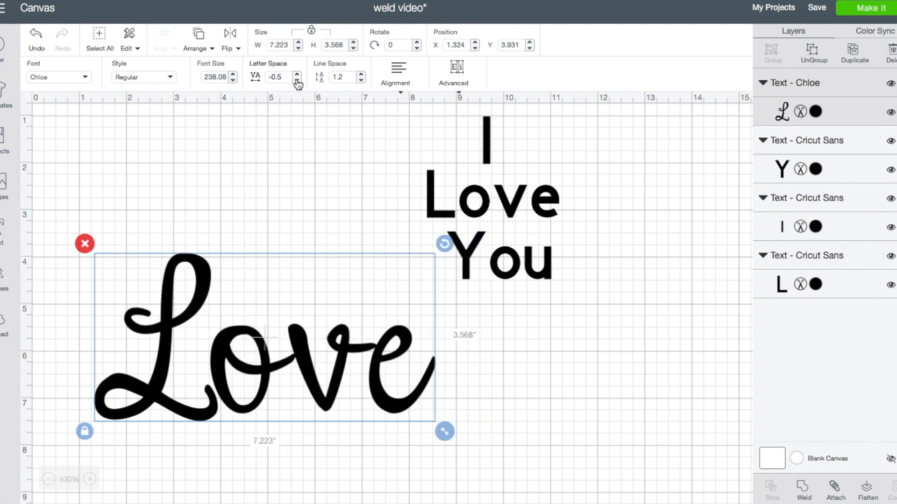
click(297, 80)
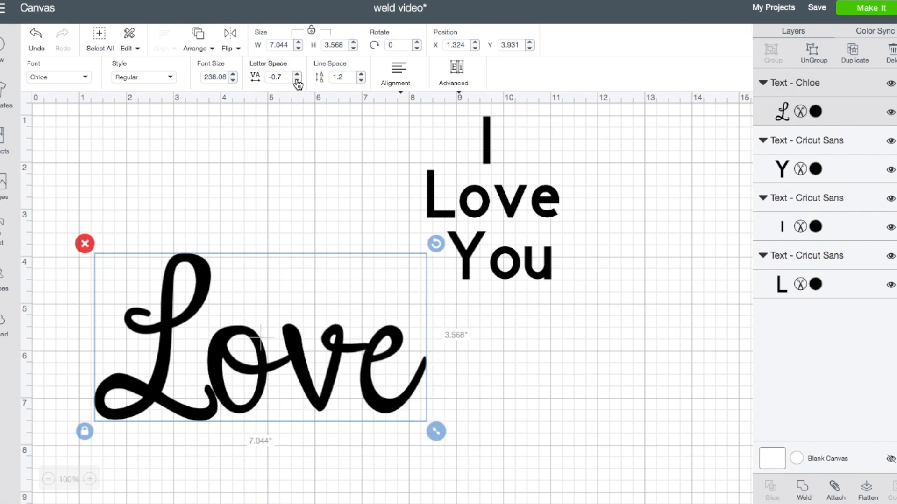
click(297, 81)
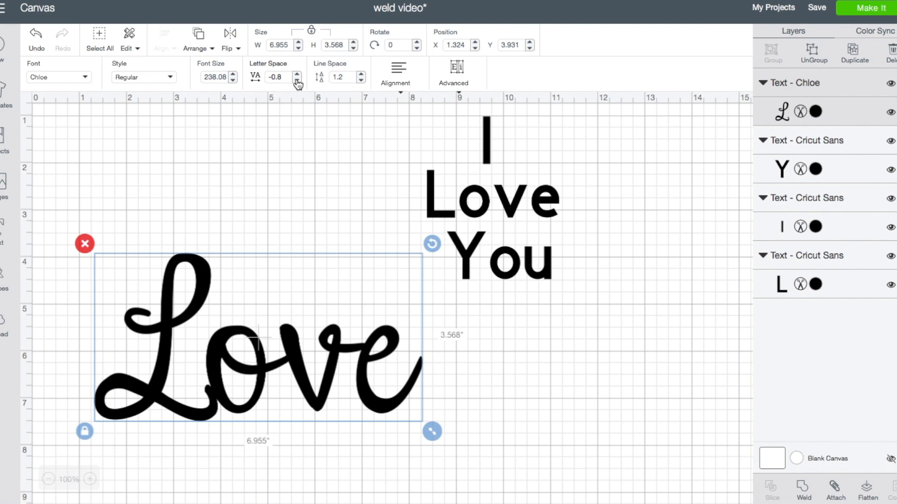
mouse_move(213, 395)
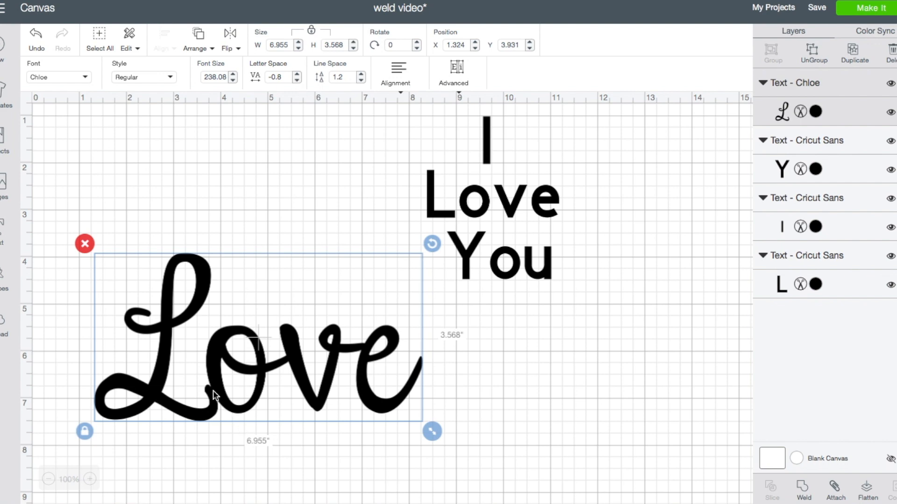
mouse_move(292, 364)
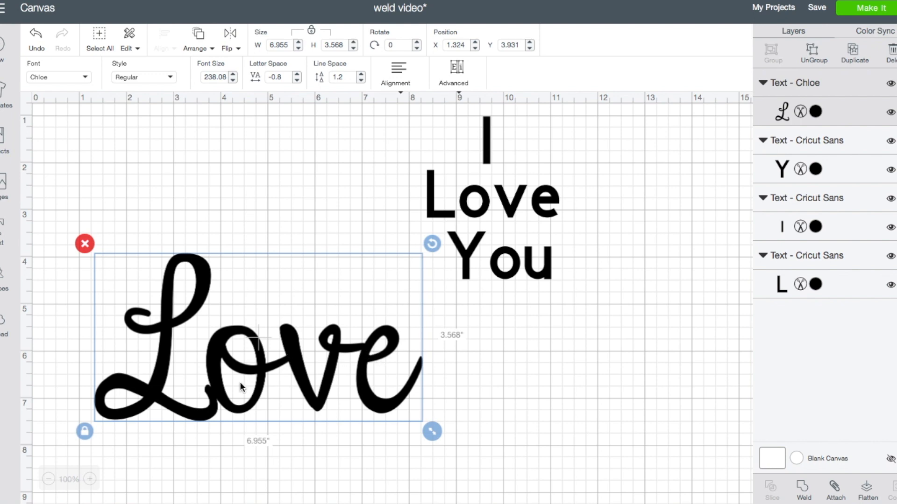
mouse_move(230, 327)
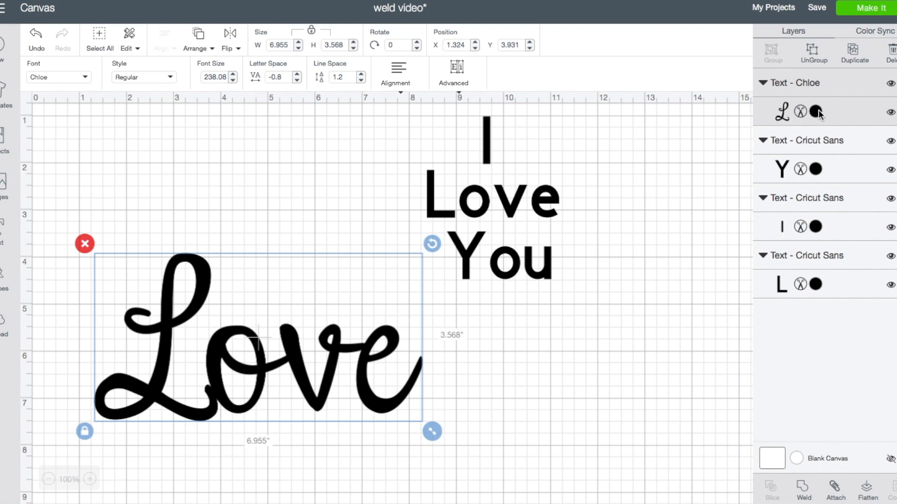
Recolour the Chloe Love text layer from black to a Basic pink
click(817, 111)
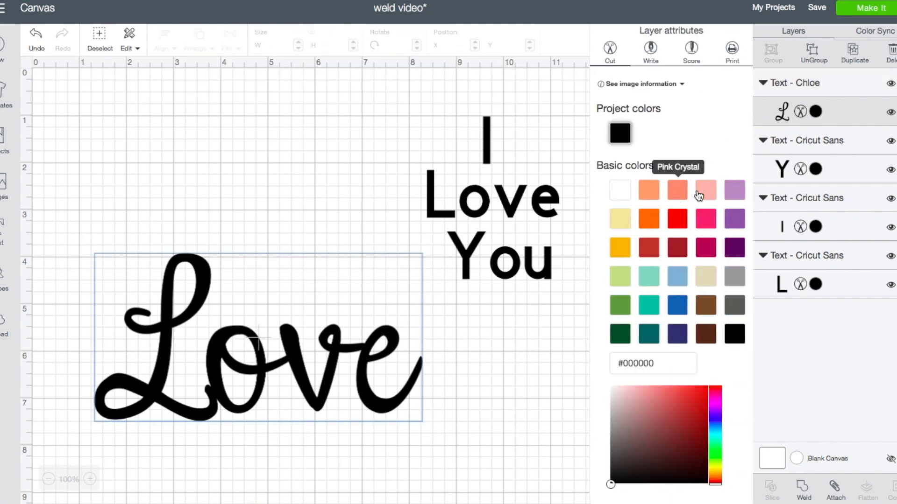
click(705, 190)
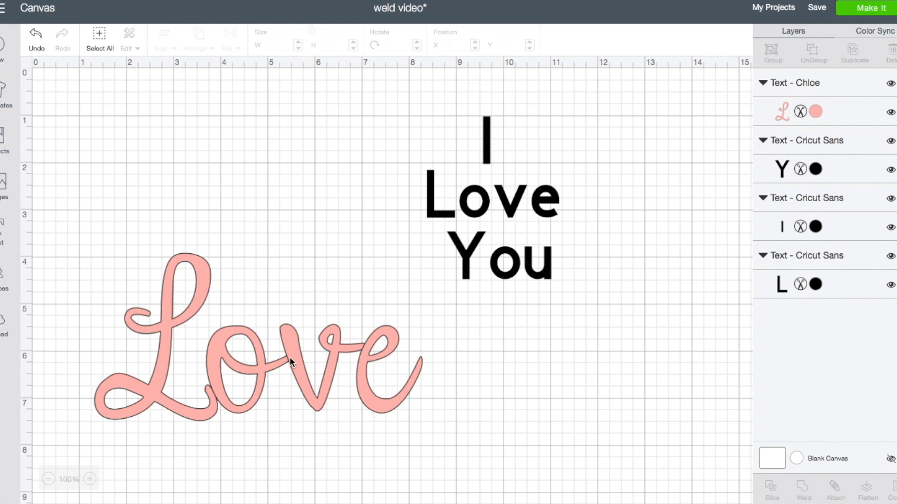
mouse_move(291, 364)
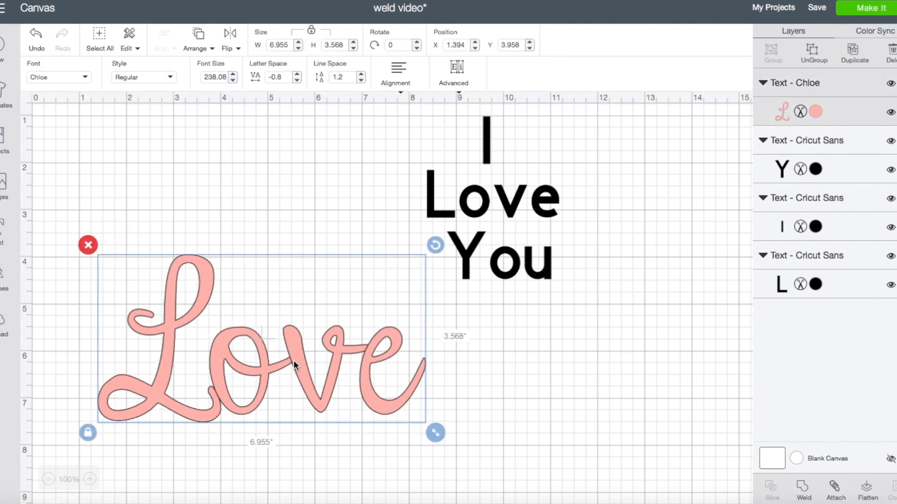
mouse_move(296, 355)
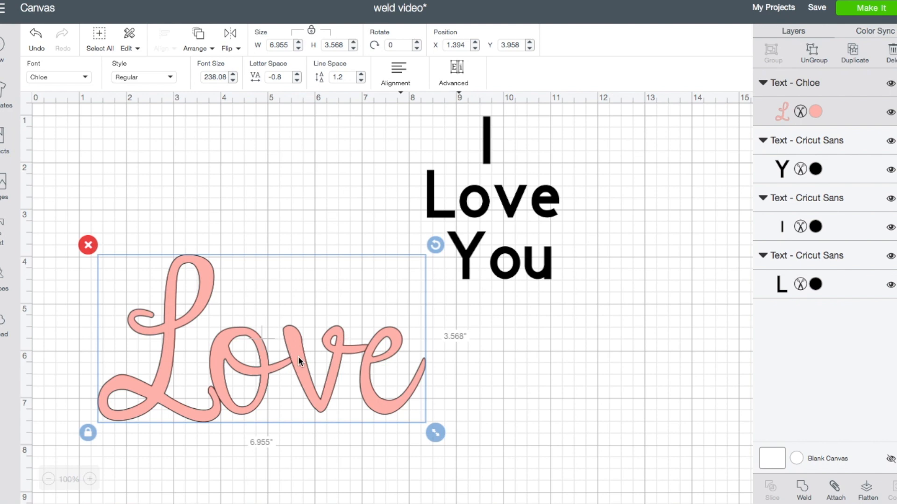
mouse_move(246, 420)
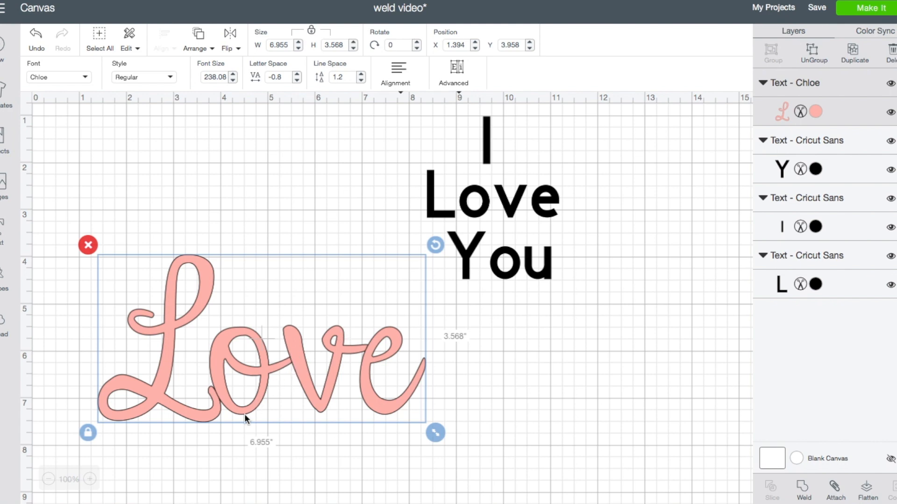
mouse_move(175, 384)
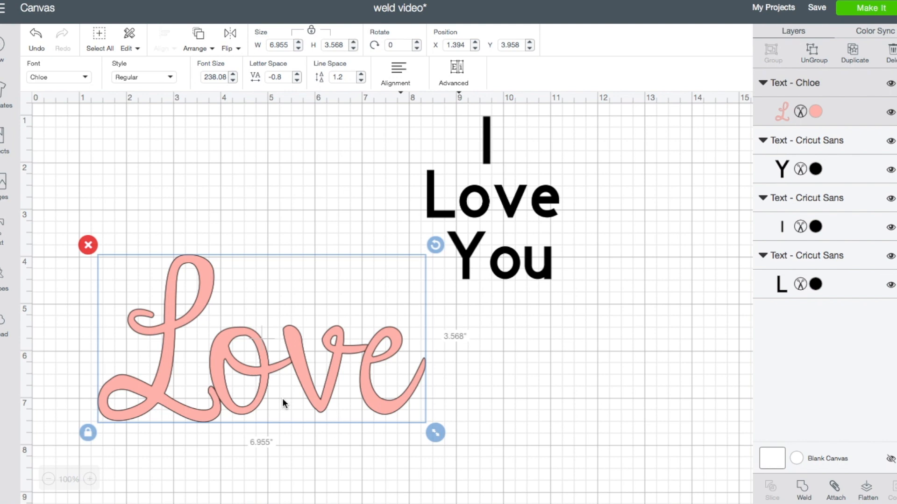
mouse_move(267, 365)
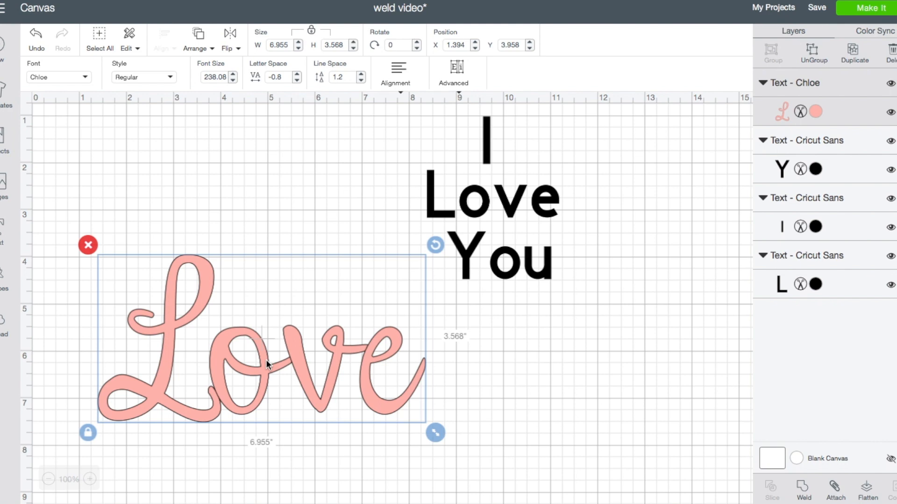
mouse_move(223, 394)
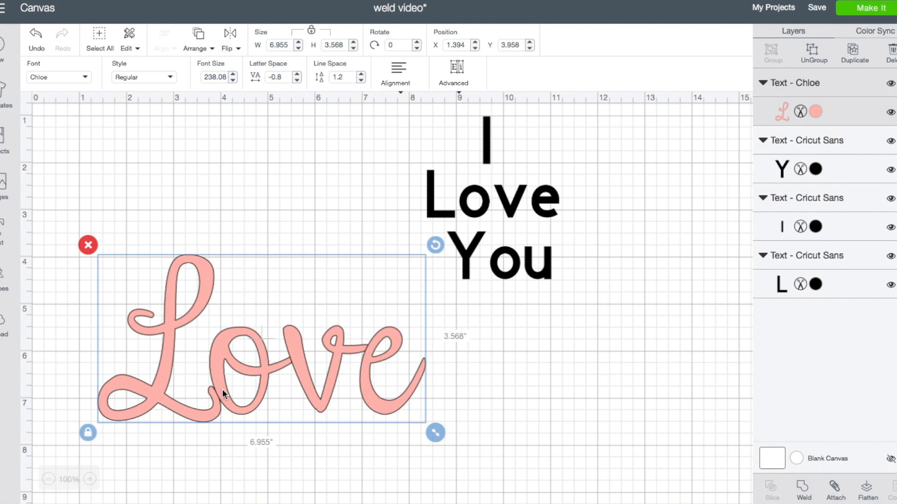
mouse_move(306, 367)
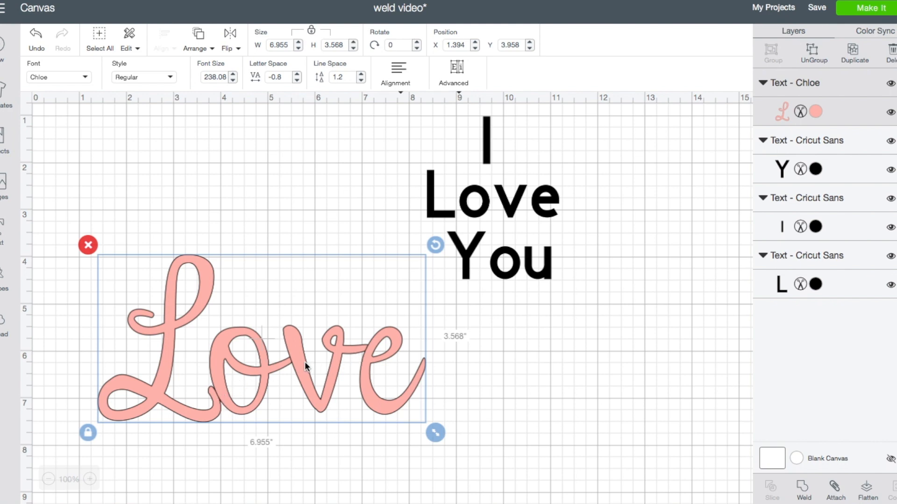
mouse_move(287, 287)
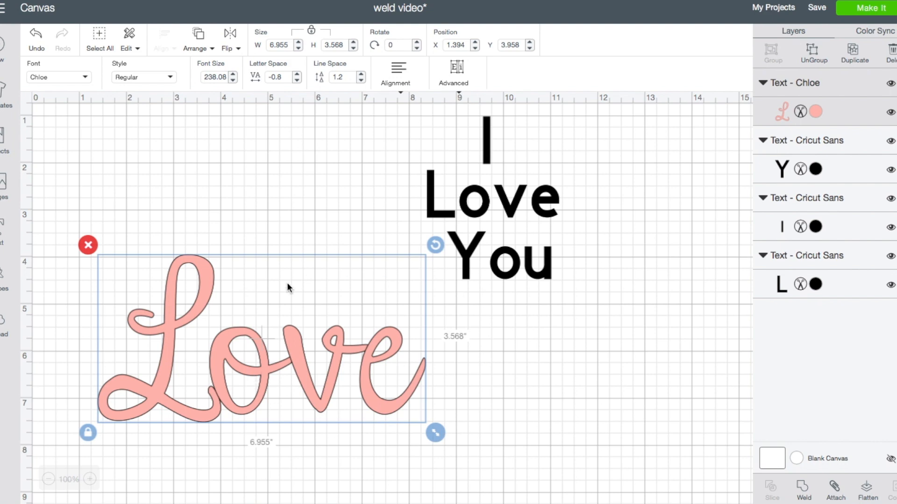
mouse_move(625, 438)
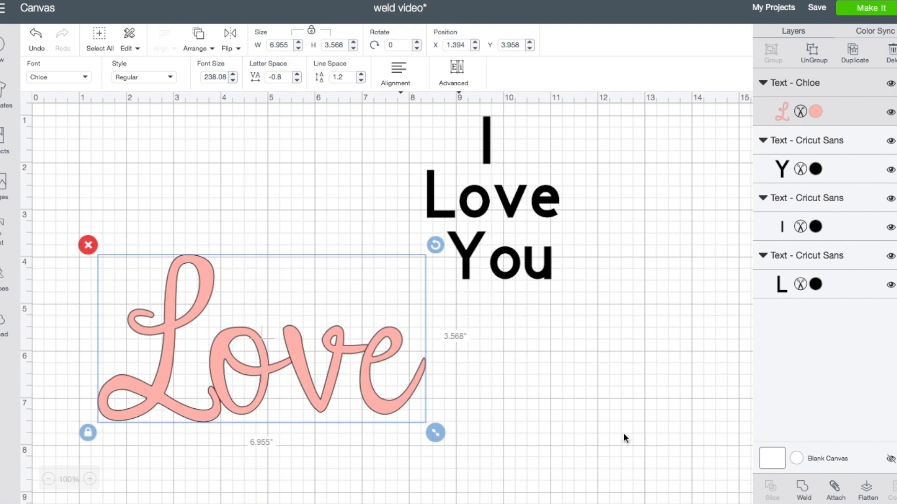
mouse_move(436, 404)
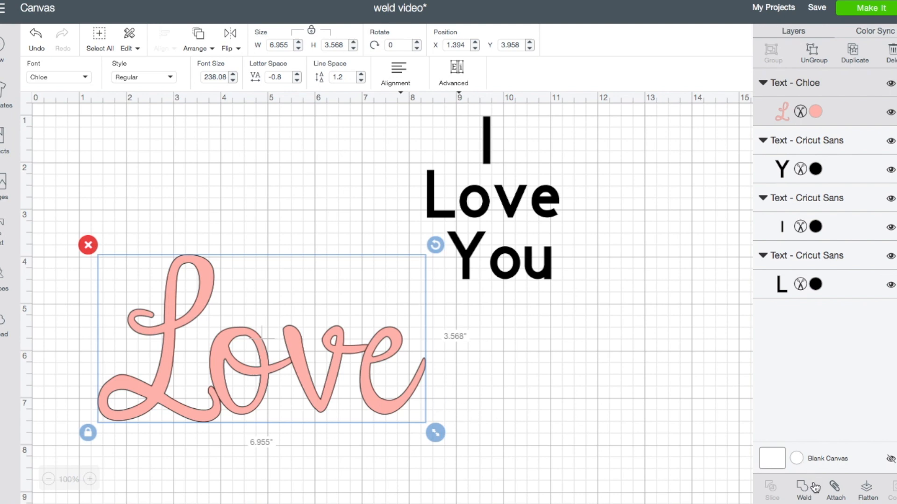
mouse_move(807, 491)
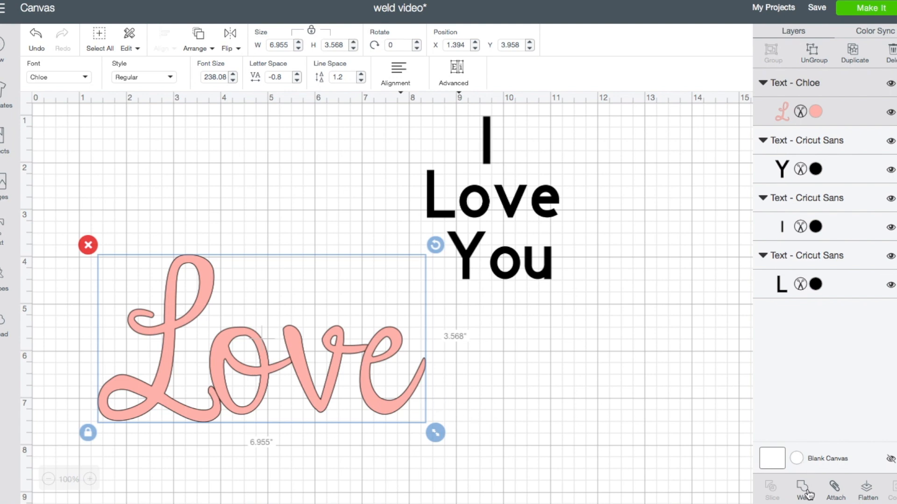
Weld the pink Love letters into a single Weld Result shape
click(804, 490)
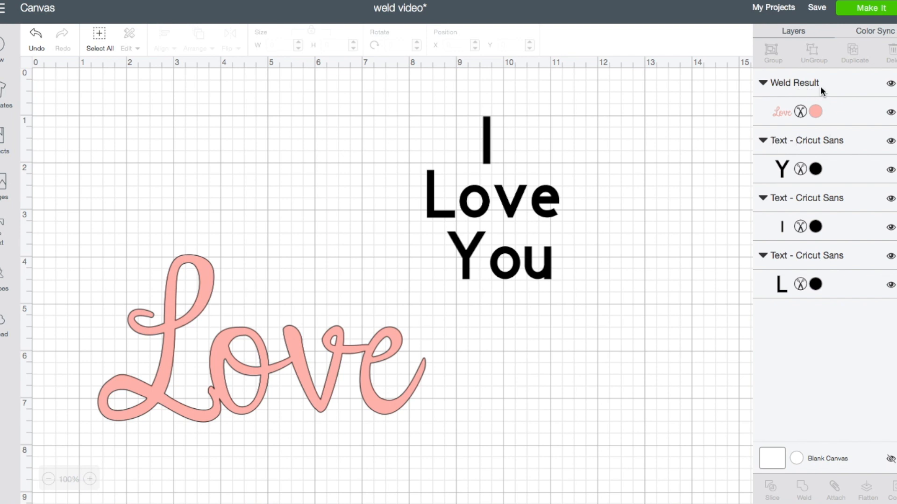
mouse_move(478, 253)
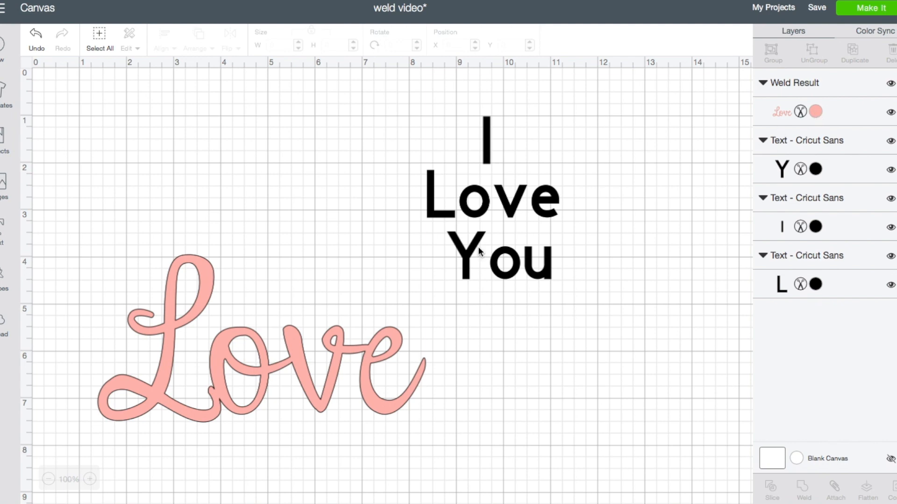
mouse_move(305, 377)
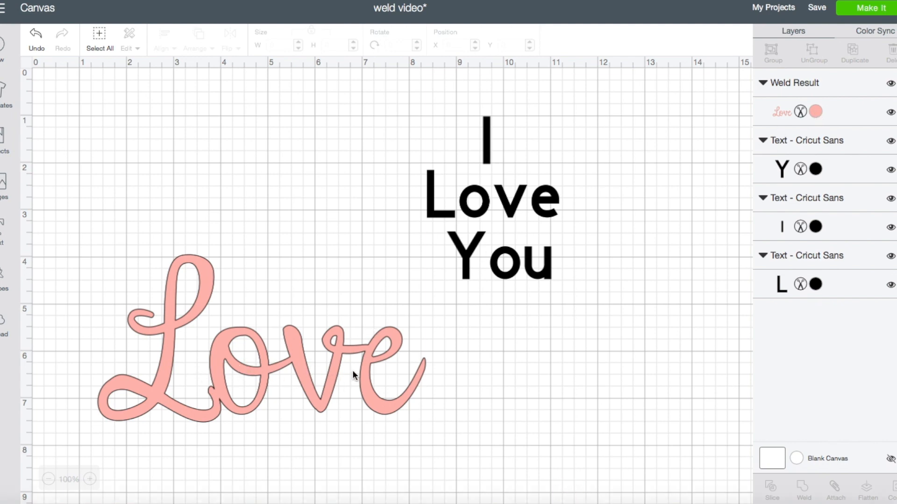
mouse_move(623, 249)
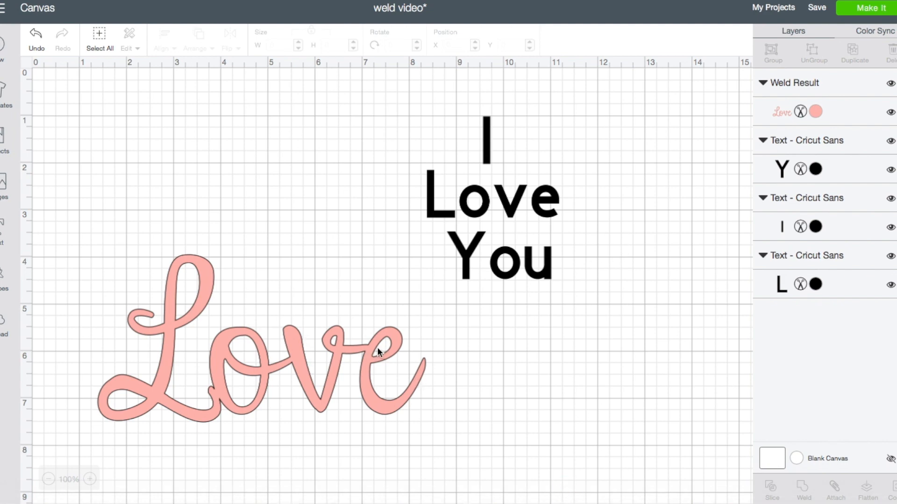
mouse_move(216, 382)
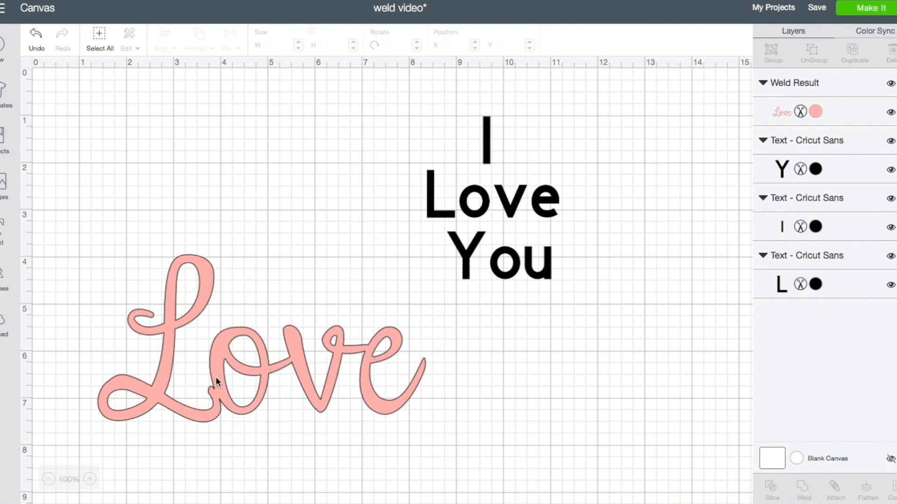
mouse_move(384, 407)
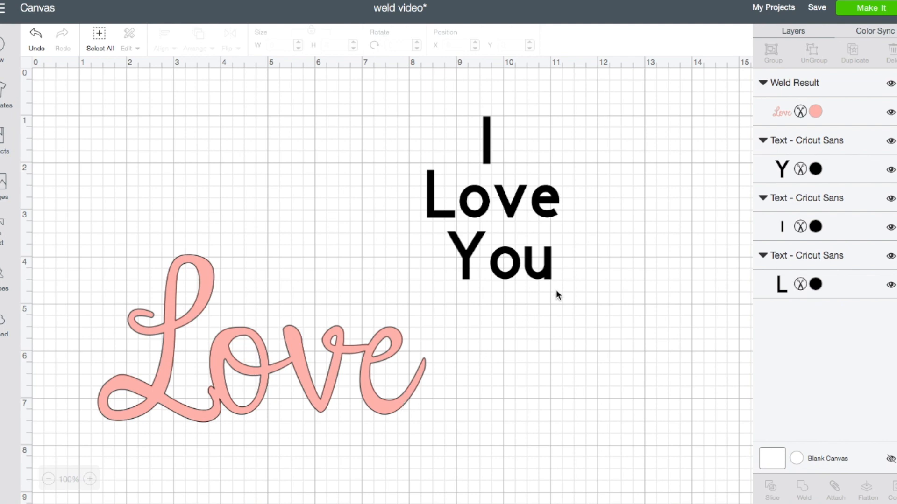
mouse_move(748, 126)
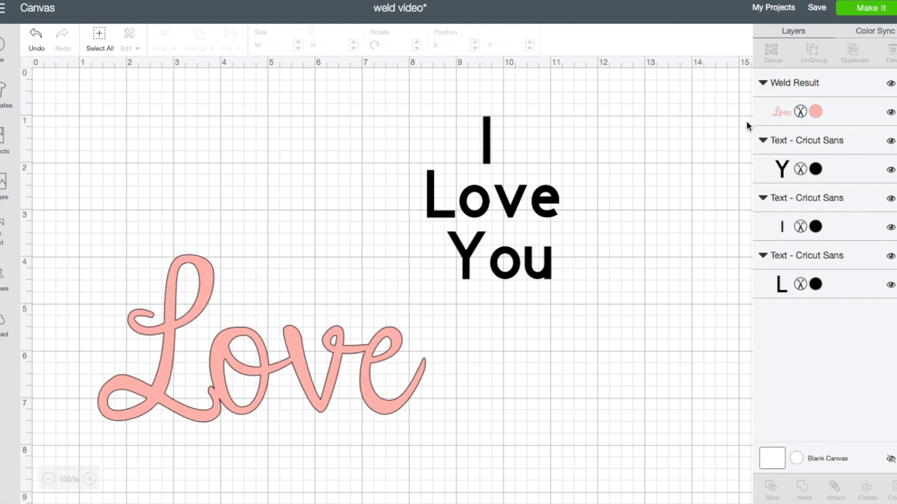
mouse_move(600, 261)
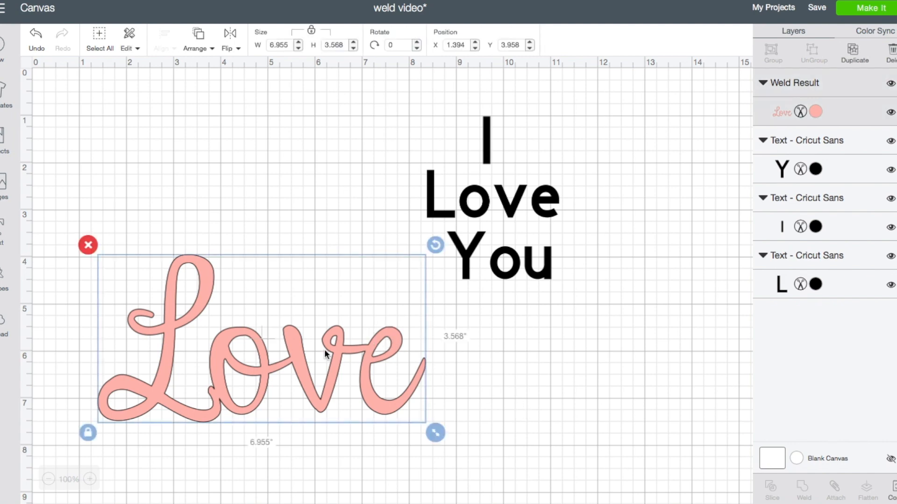
mouse_move(422, 361)
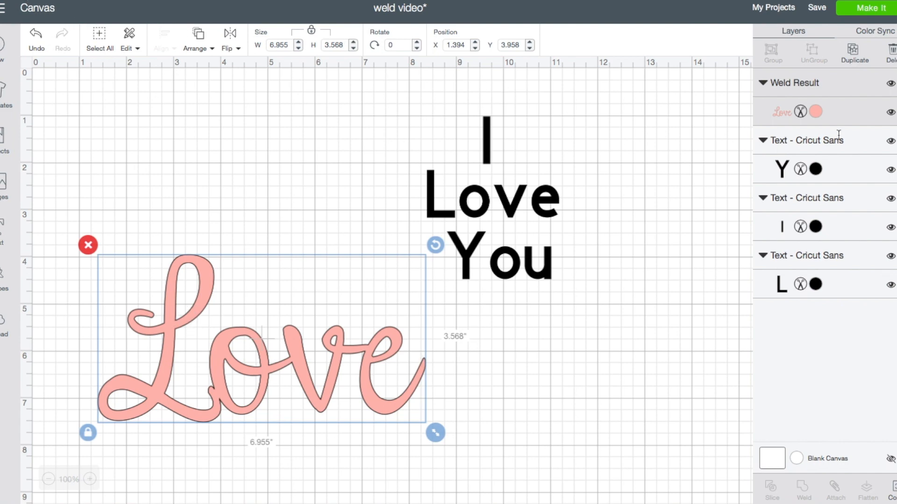
click(498, 261)
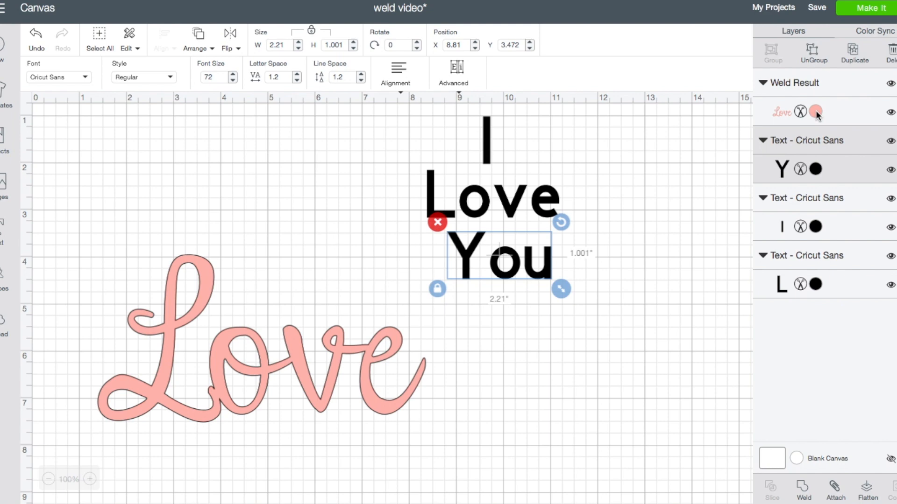
click(816, 111)
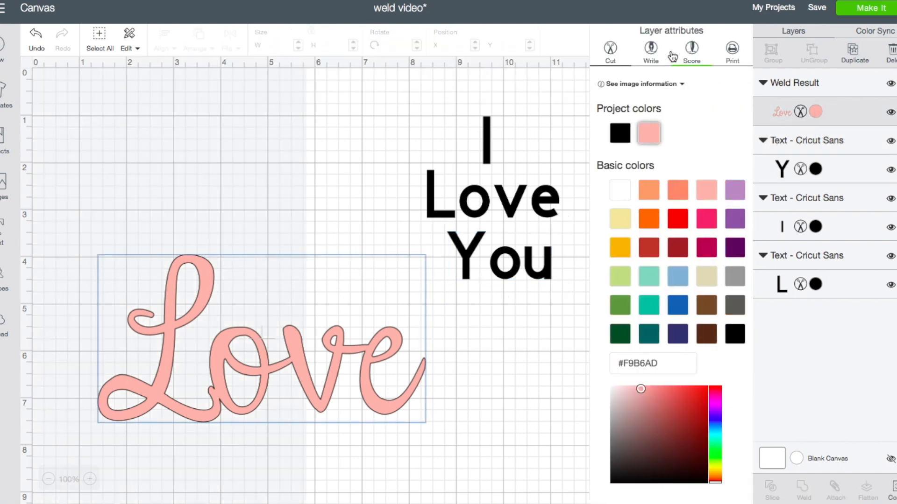
mouse_move(648, 247)
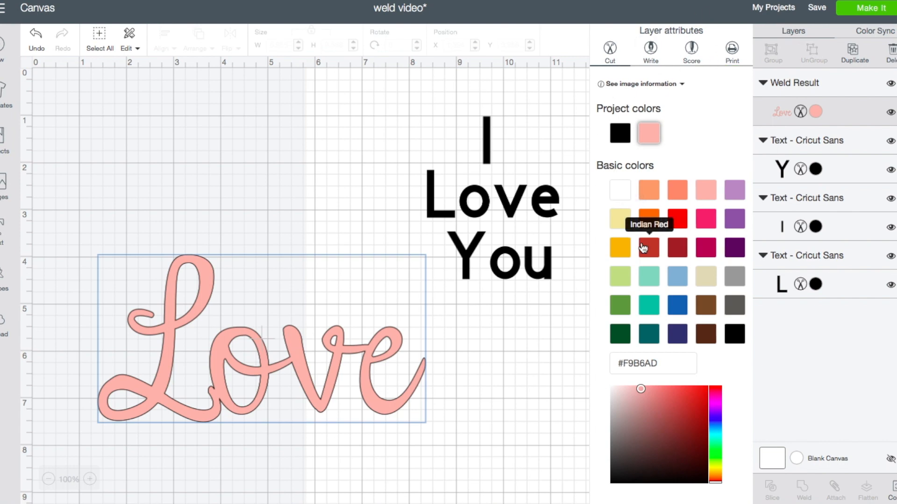
mouse_move(646, 92)
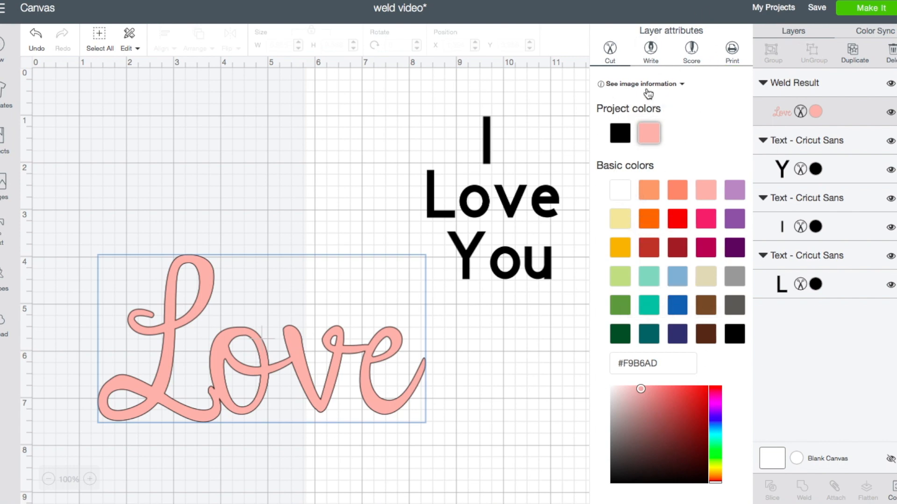
mouse_move(684, 89)
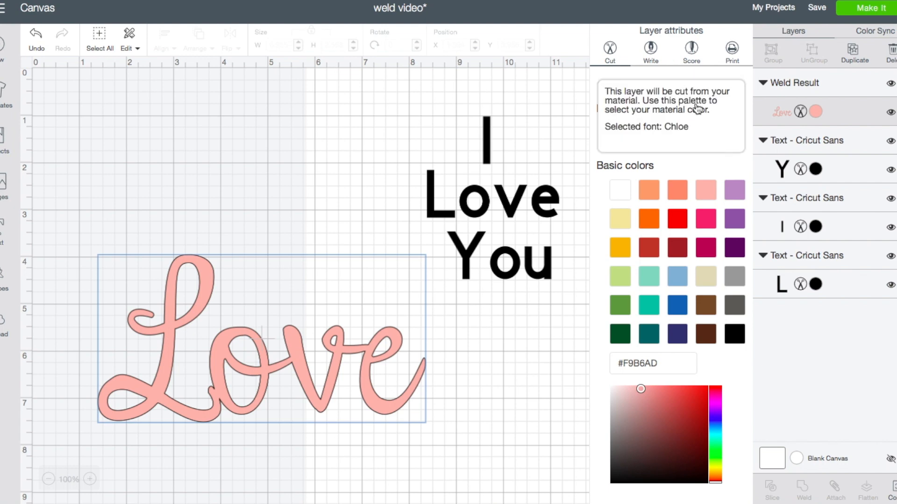
mouse_move(651, 134)
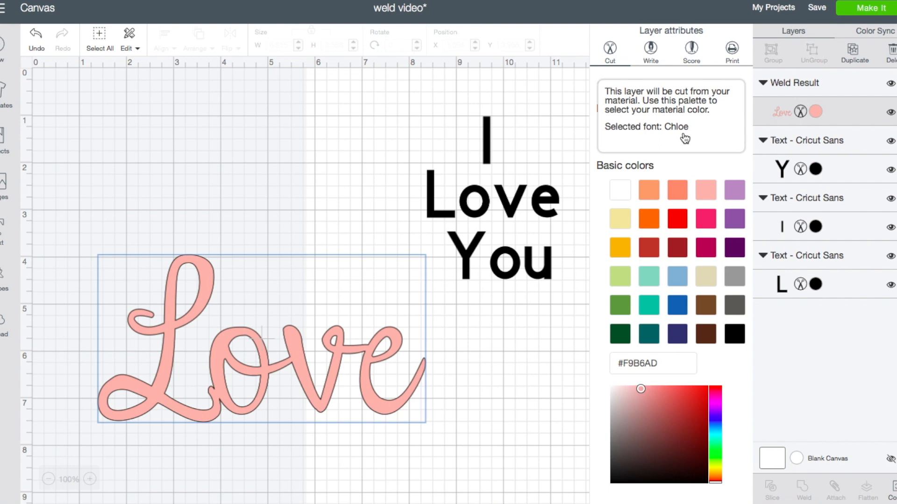
mouse_move(665, 146)
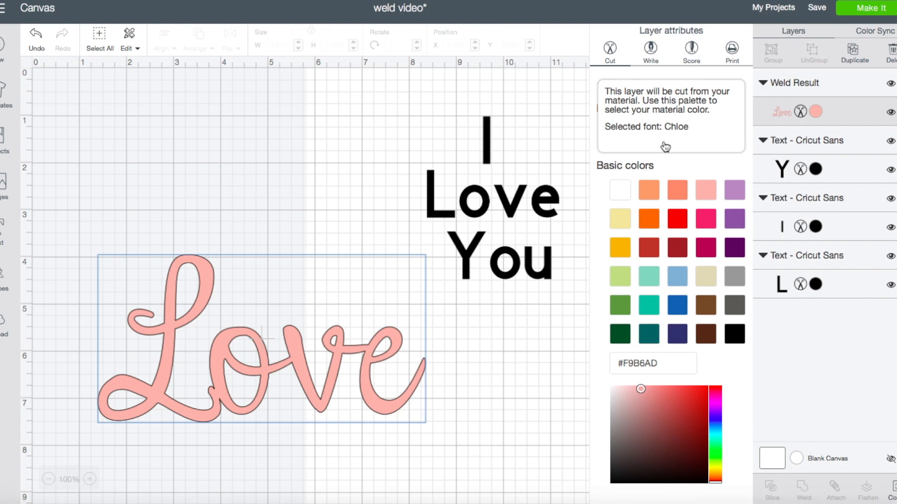
mouse_move(677, 118)
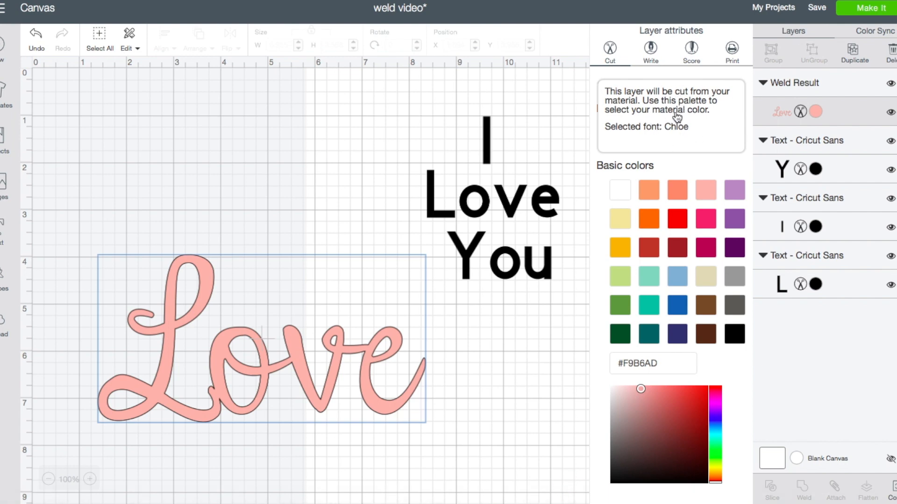
mouse_move(708, 169)
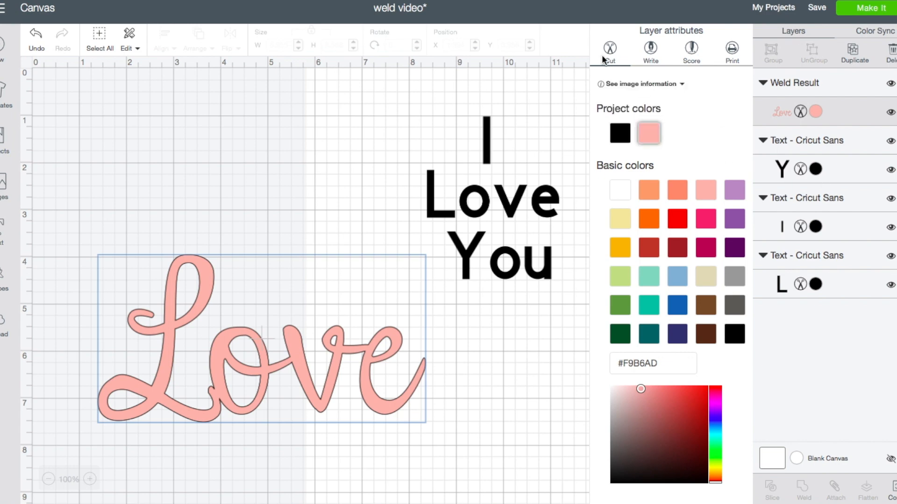
click(258, 343)
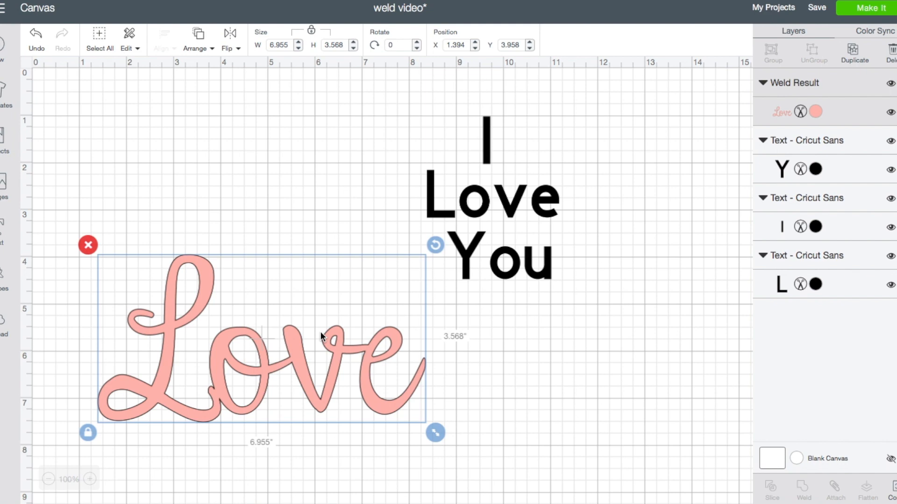
mouse_move(406, 401)
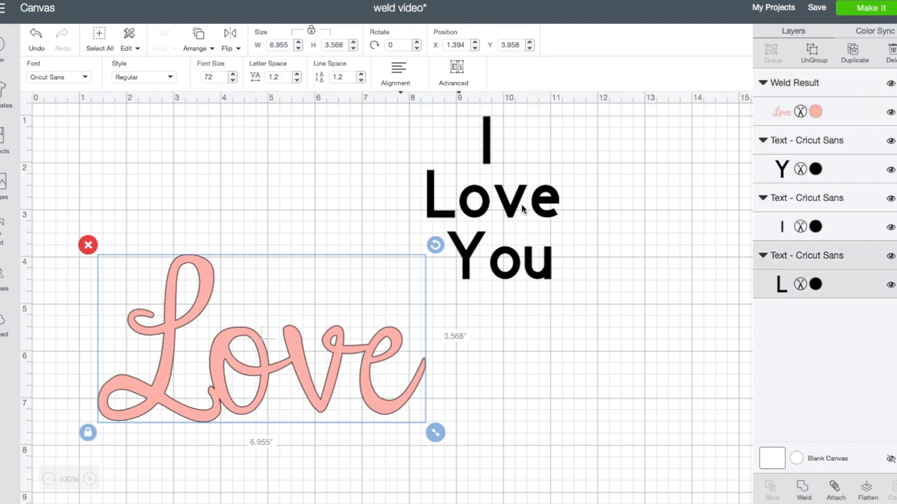
Enlarge the You and I words and move You up beneath Love to stack the three lines
click(526, 203)
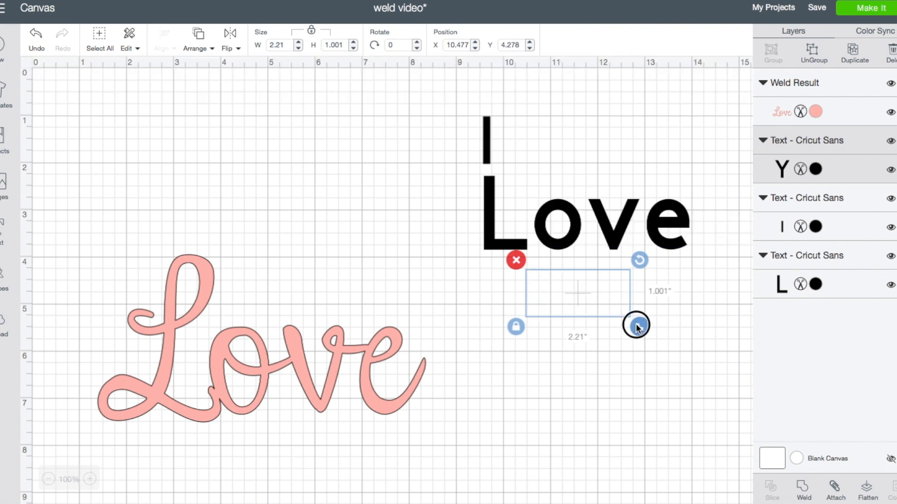
drag(636, 325, 688, 349)
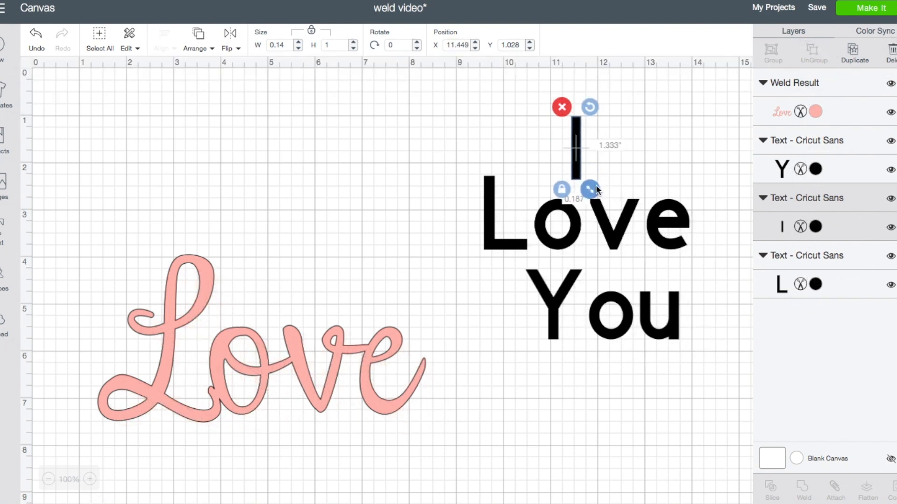
drag(594, 190, 617, 198)
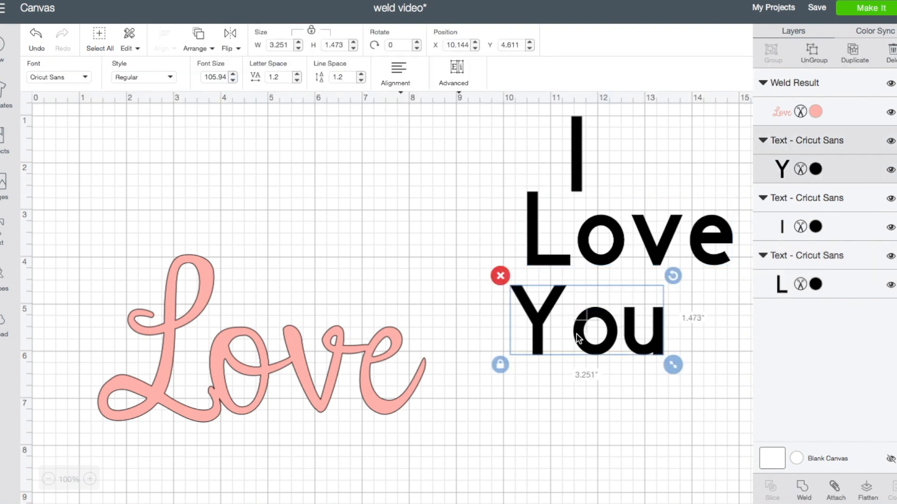
drag(583, 323, 641, 315)
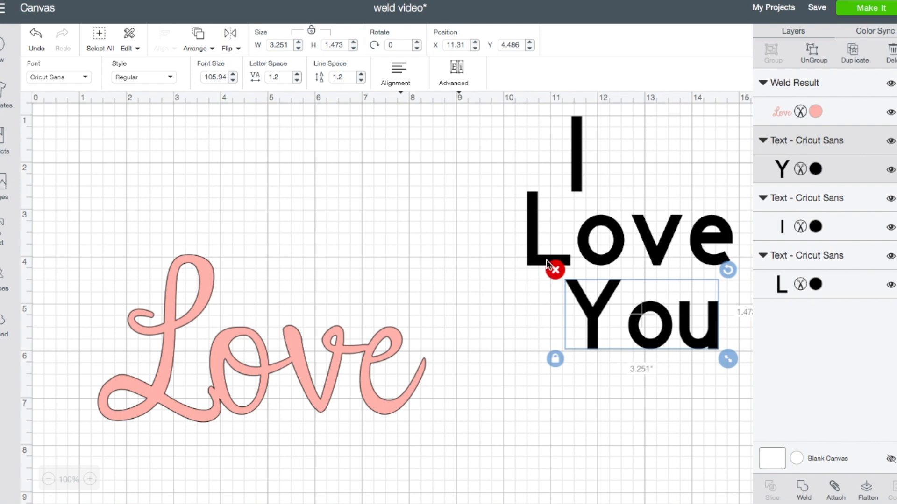
mouse_move(623, 329)
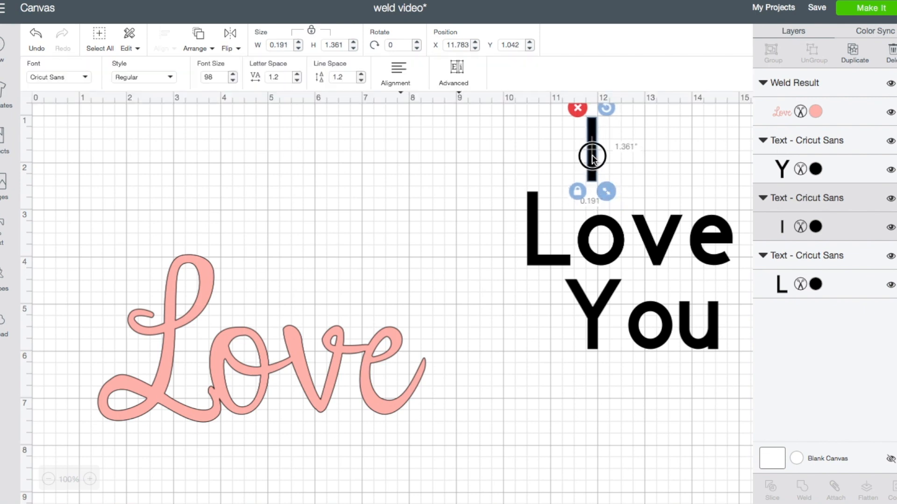
click(707, 402)
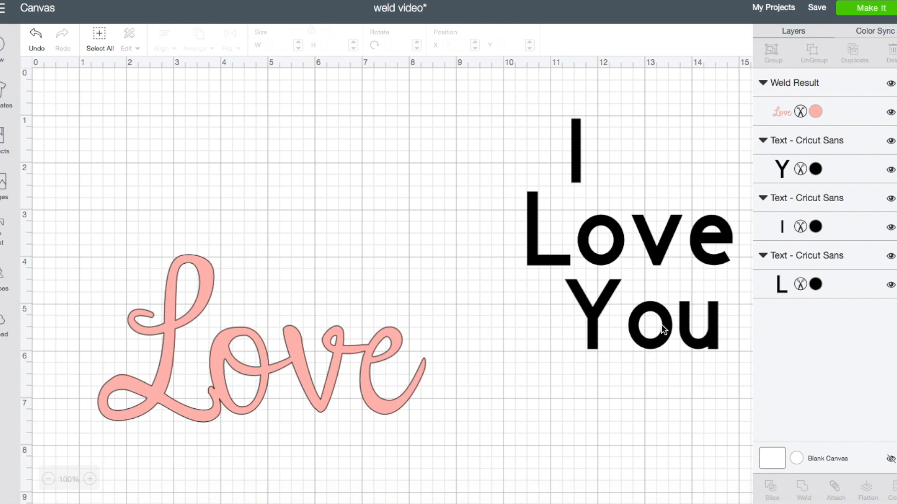
mouse_move(662, 353)
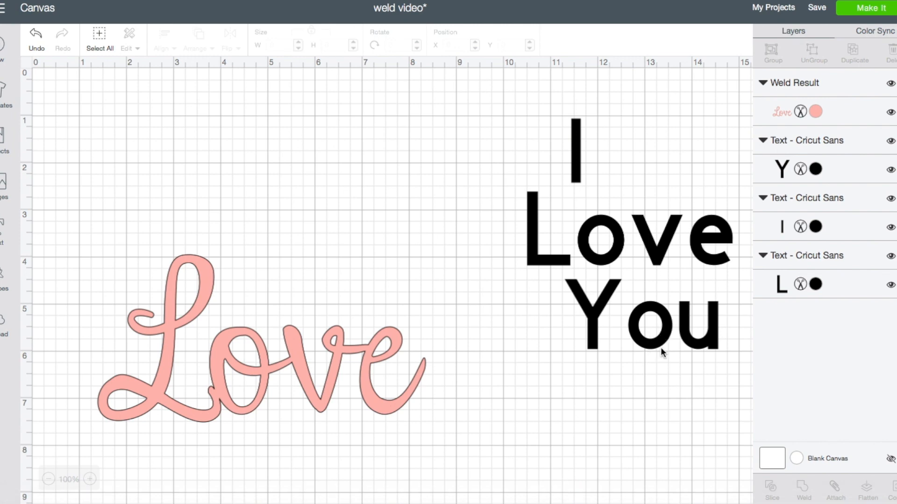
mouse_move(577, 179)
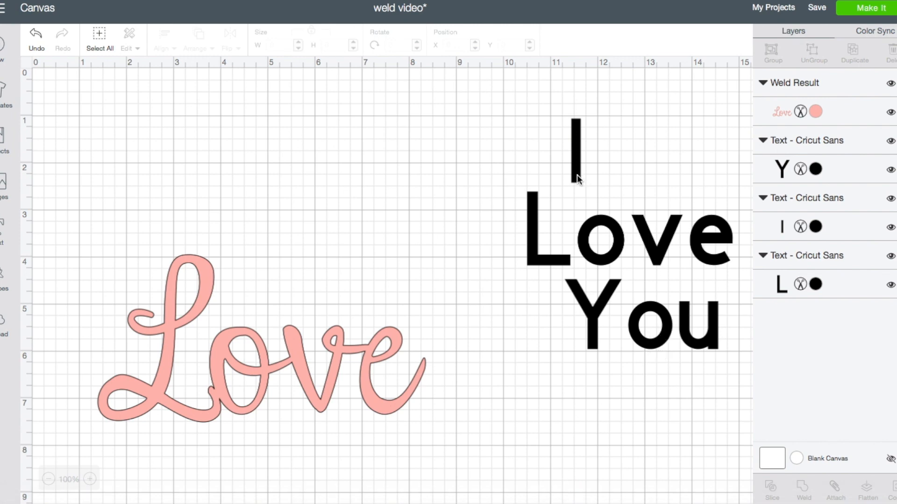
click(575, 154)
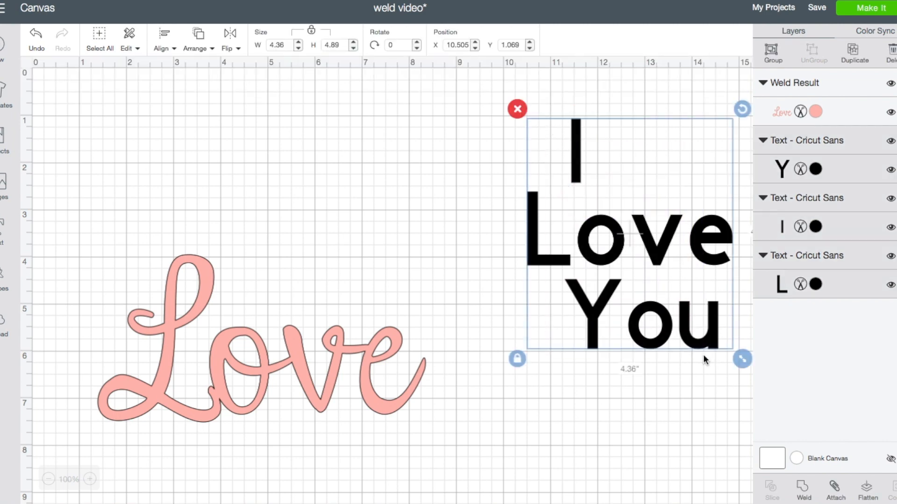
mouse_move(639, 340)
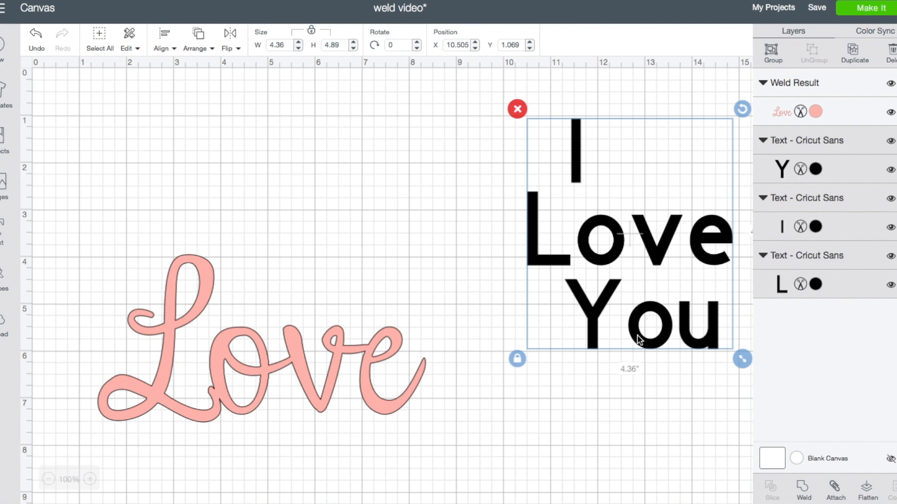
mouse_move(622, 189)
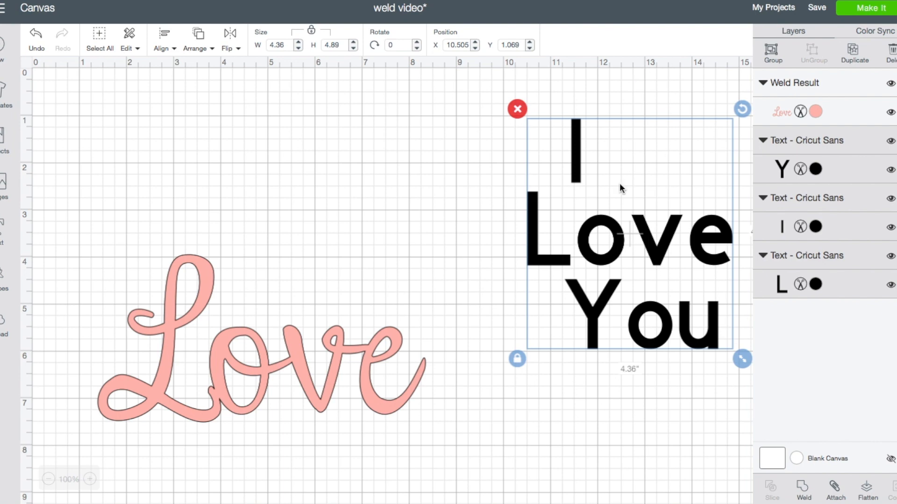
mouse_move(669, 269)
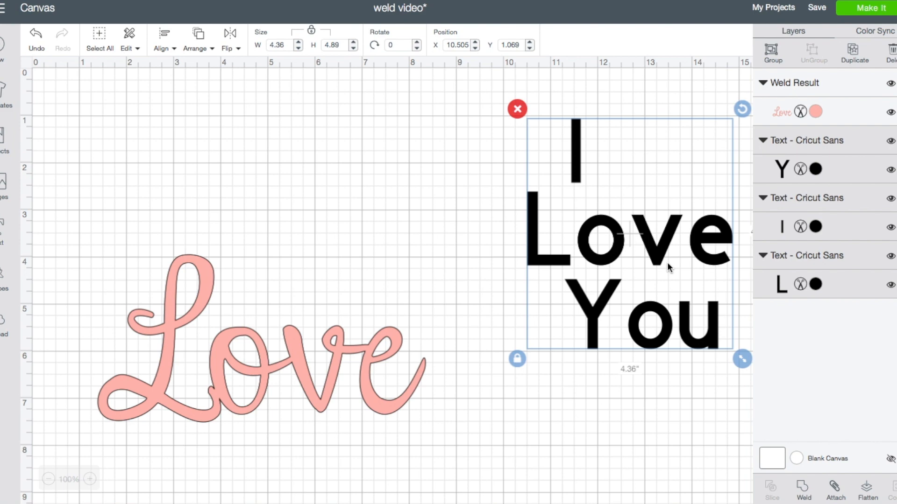
mouse_move(678, 263)
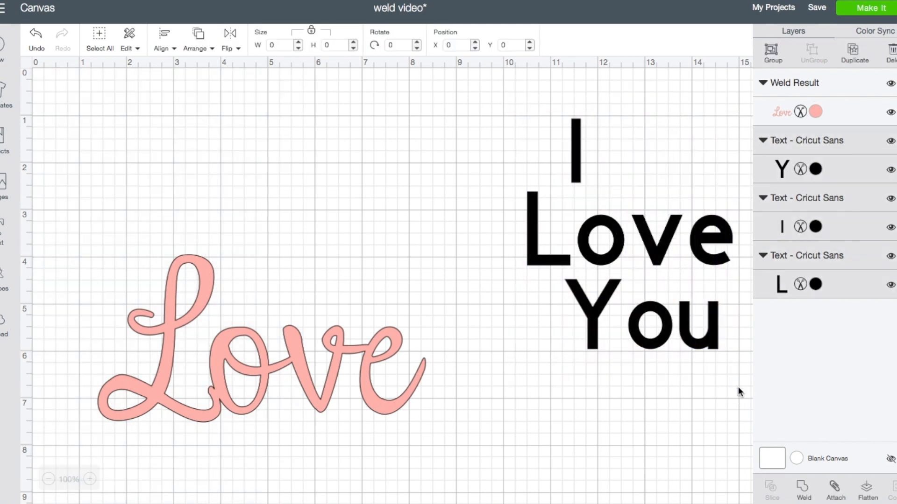
click(628, 235)
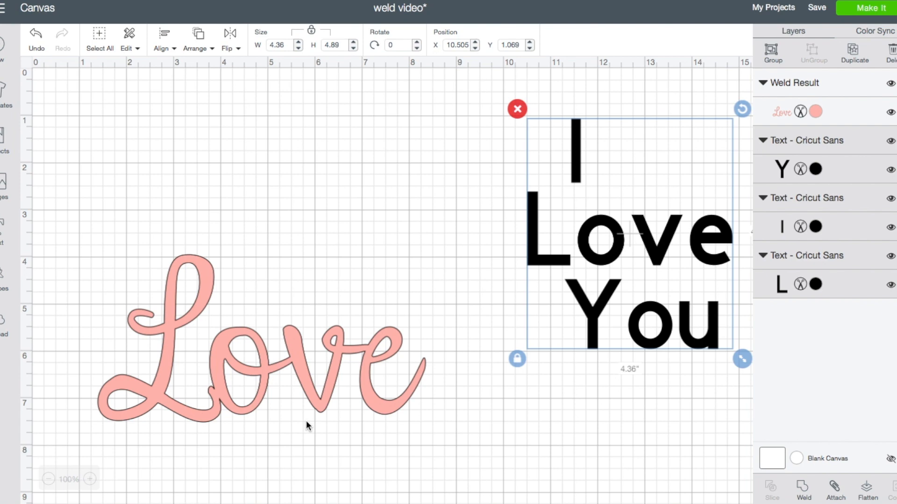
mouse_move(662, 200)
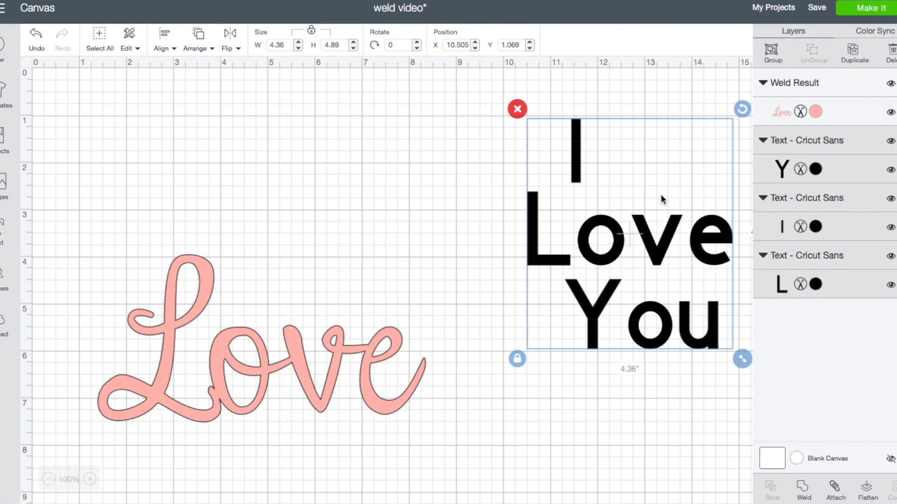
mouse_move(642, 340)
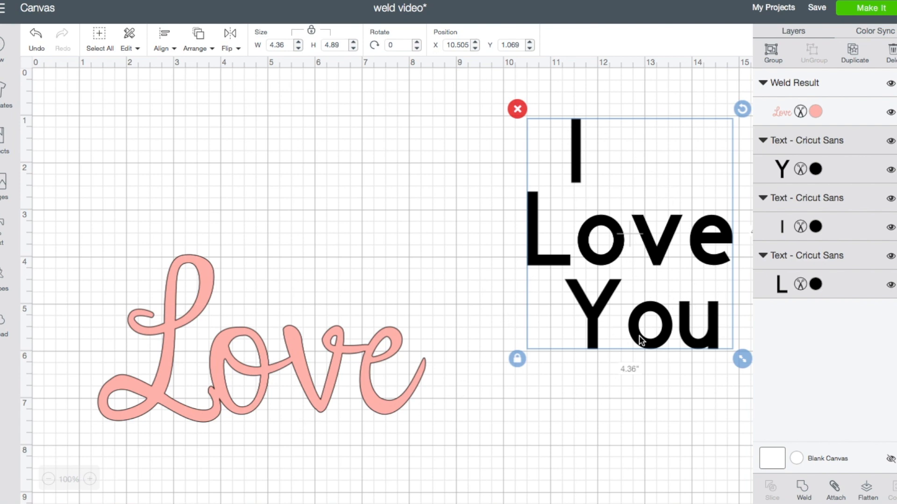
mouse_move(685, 358)
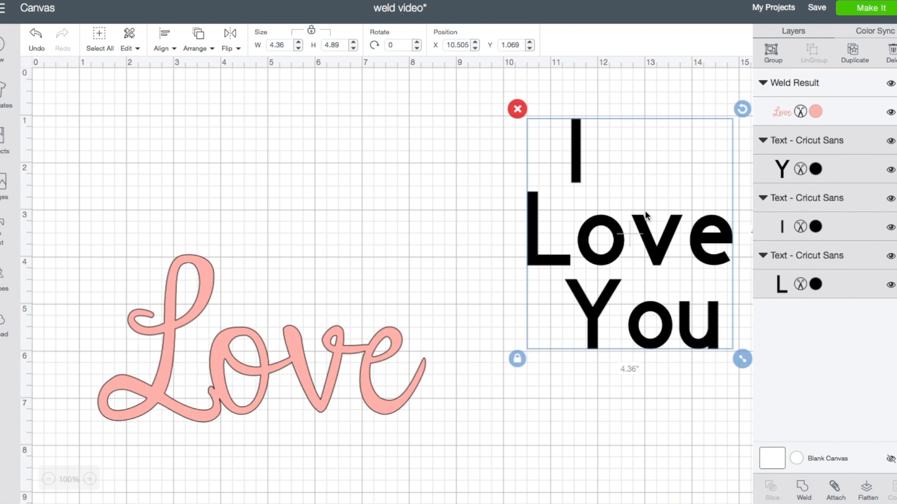
mouse_move(819, 431)
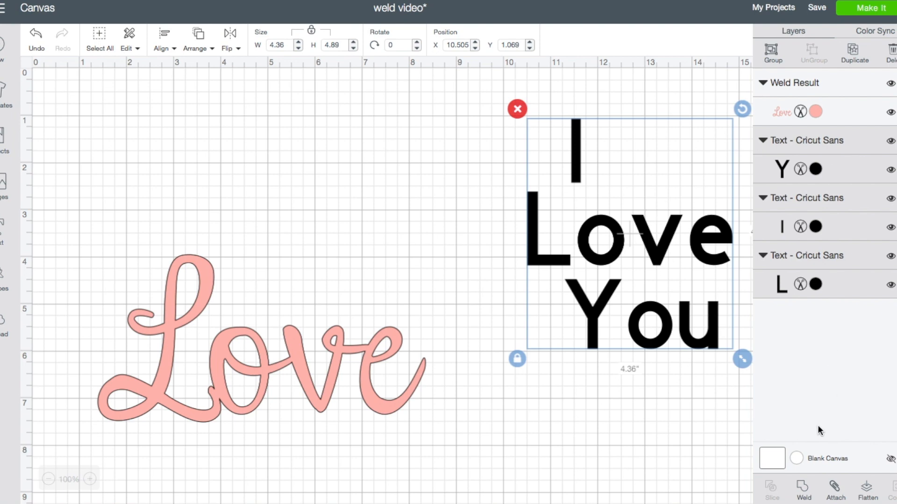
mouse_move(673, 353)
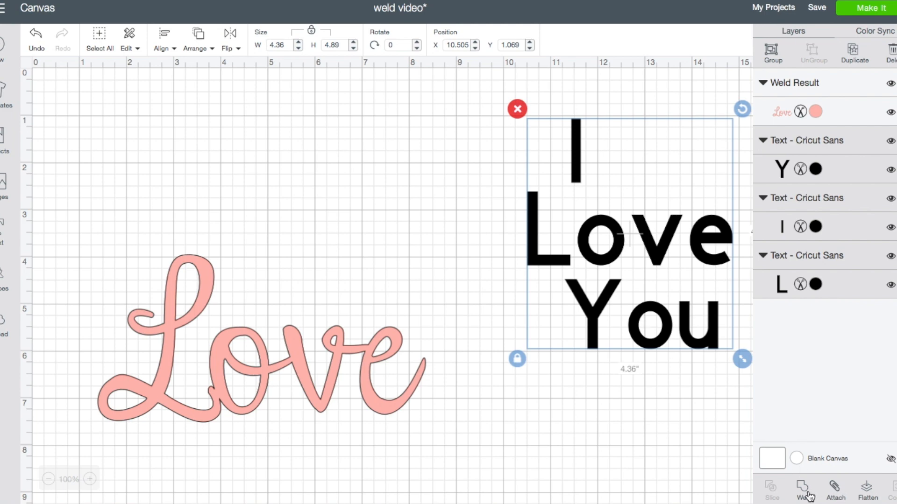
Attach and weld the I Love You lines, then undo the weld and detach them again
click(834, 489)
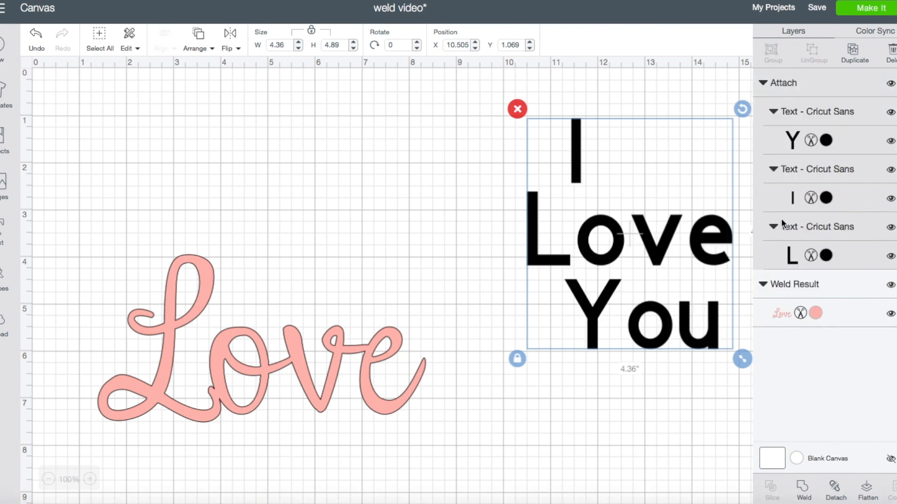
mouse_move(783, 225)
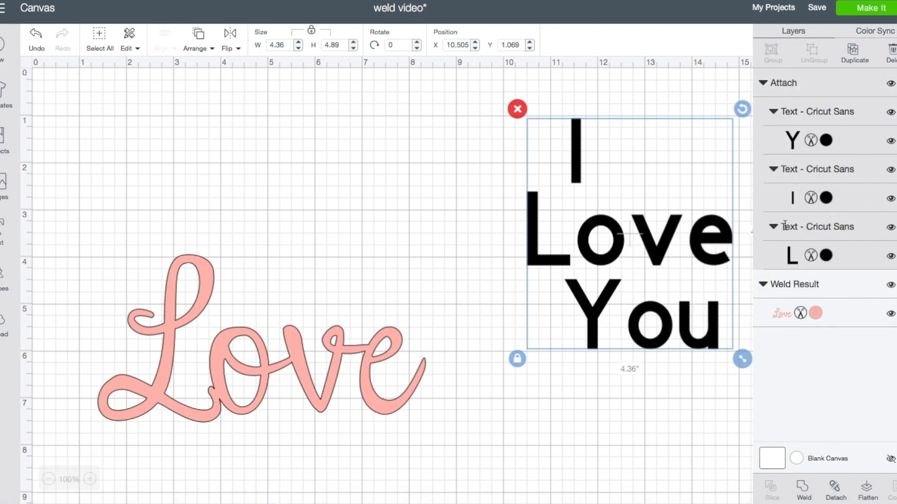
mouse_move(803, 486)
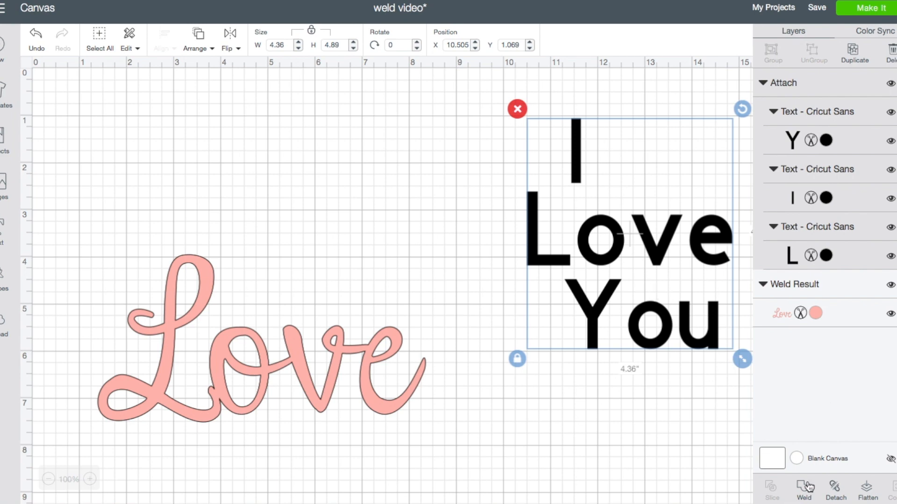
click(804, 490)
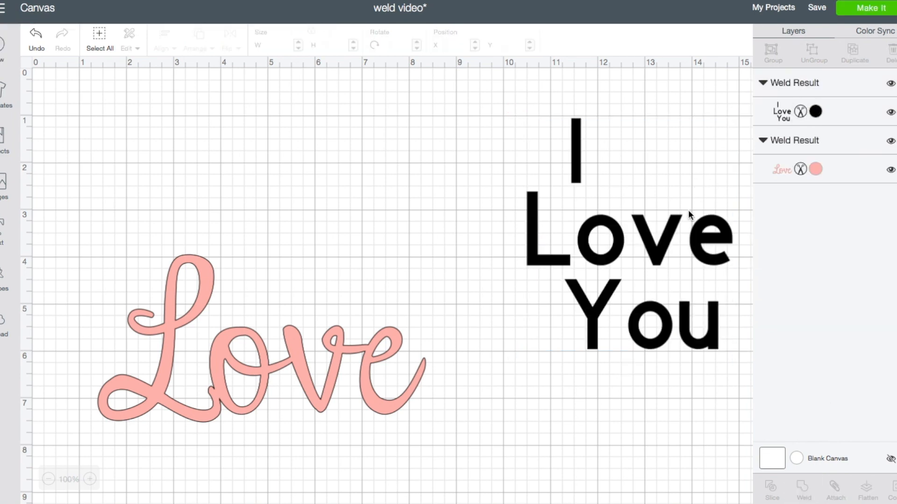
click(35, 37)
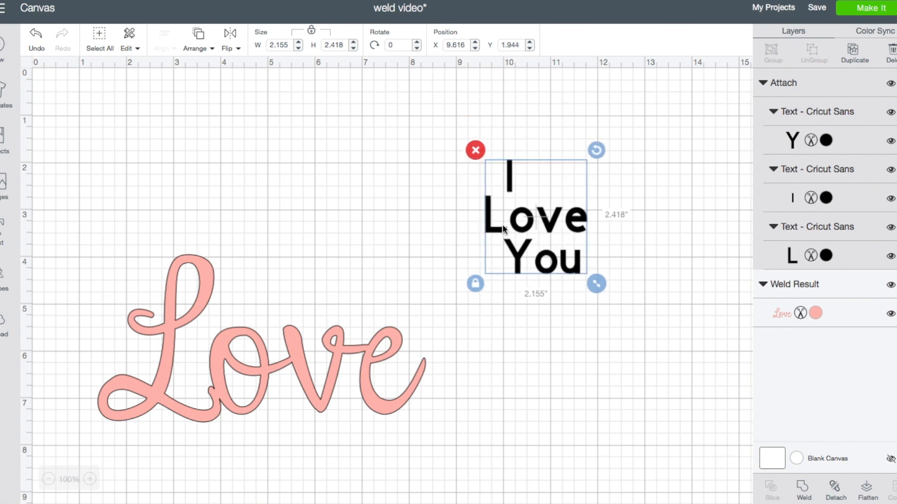
mouse_move(734, 309)
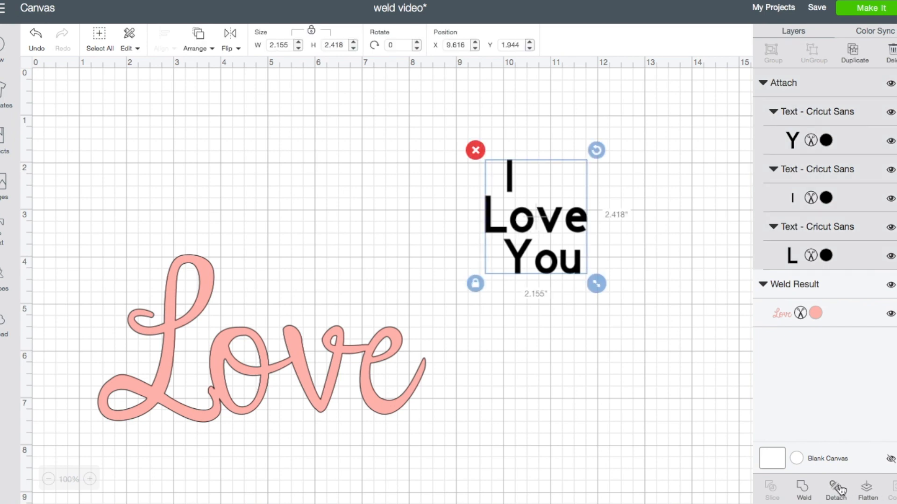
click(834, 490)
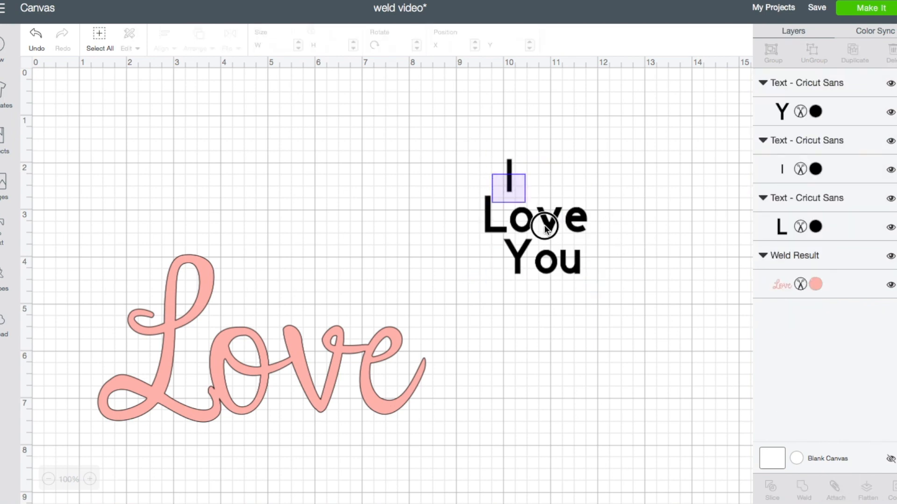
Reselect all three resized text lines and attach them as one group
click(534, 218)
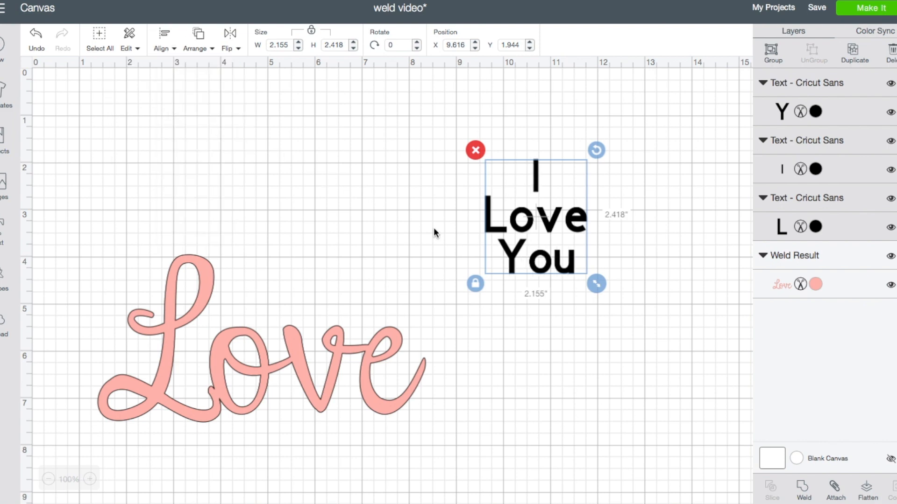
click(474, 149)
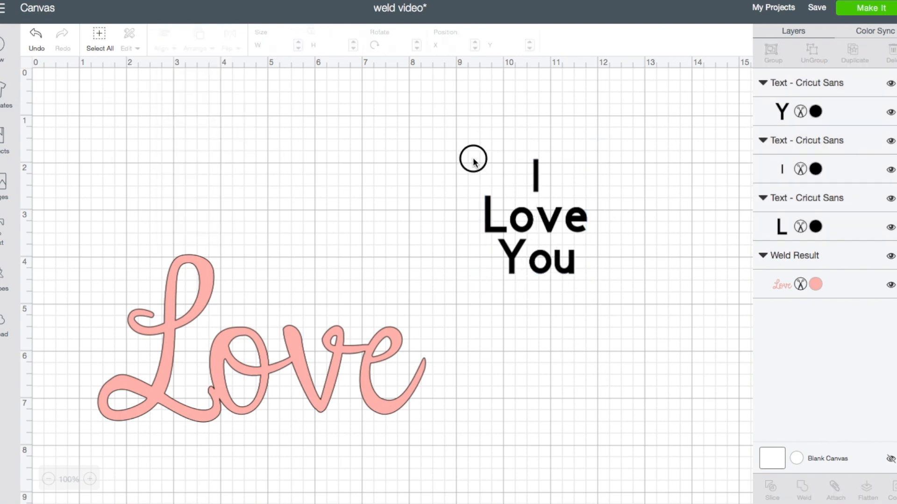
click(534, 218)
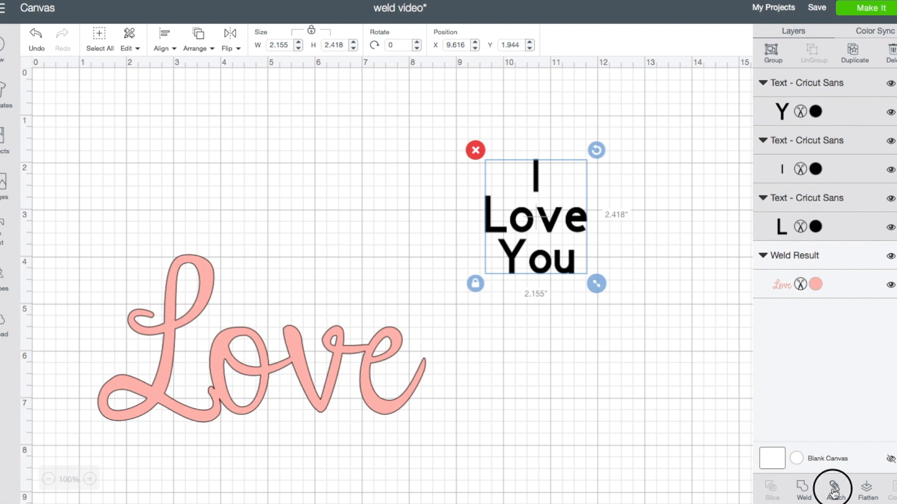
click(835, 488)
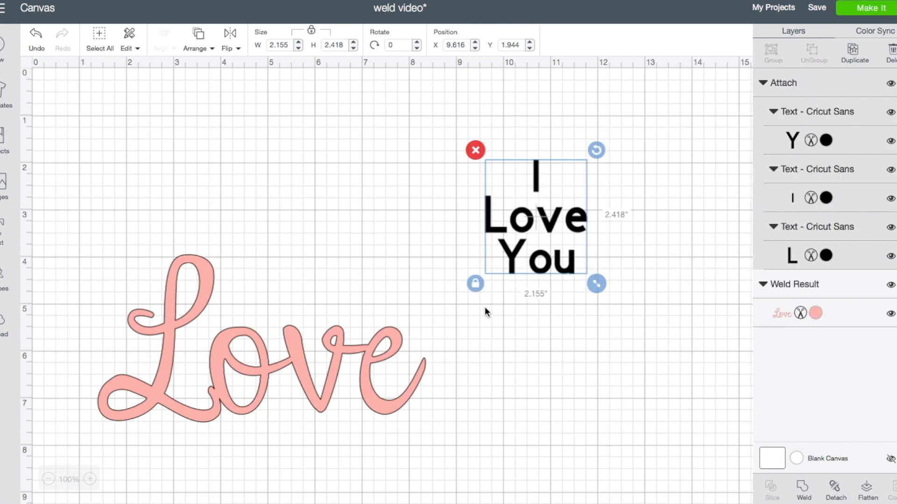
mouse_move(485, 313)
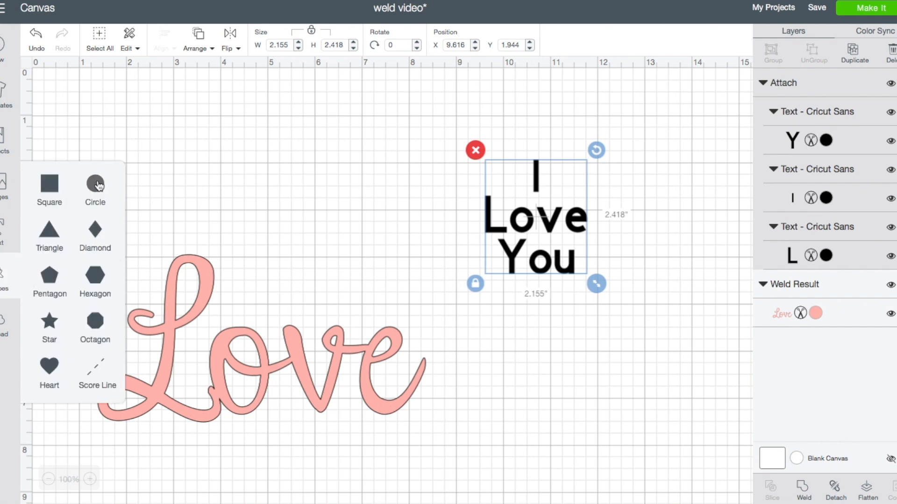
Add a circle, enlarge it to 4.25 inches and send it behind the I Love You text
click(95, 184)
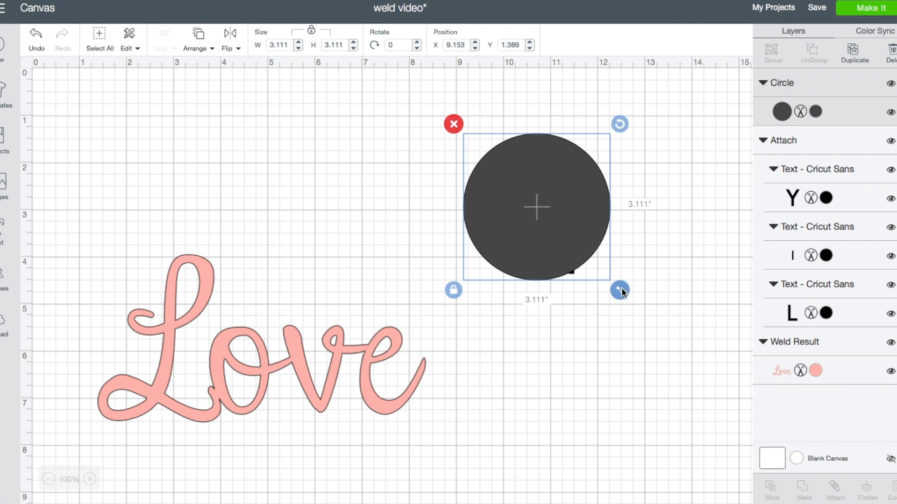
drag(620, 290, 673, 344)
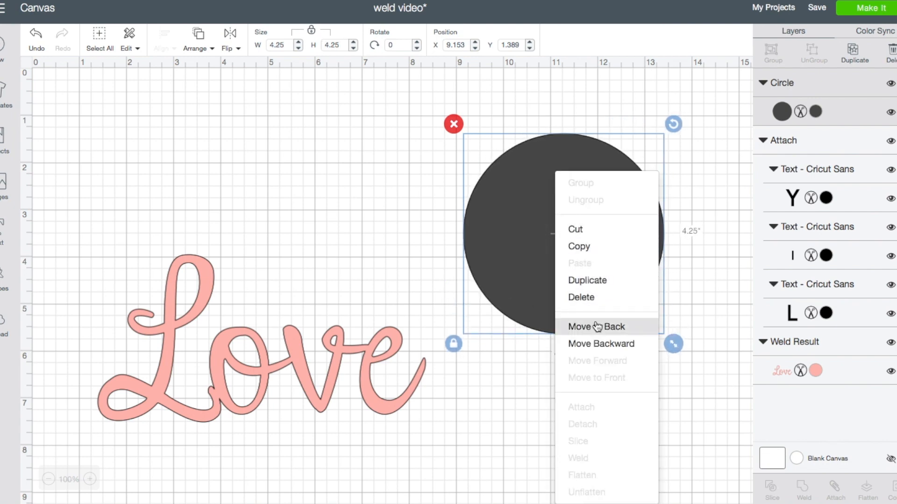
click(597, 327)
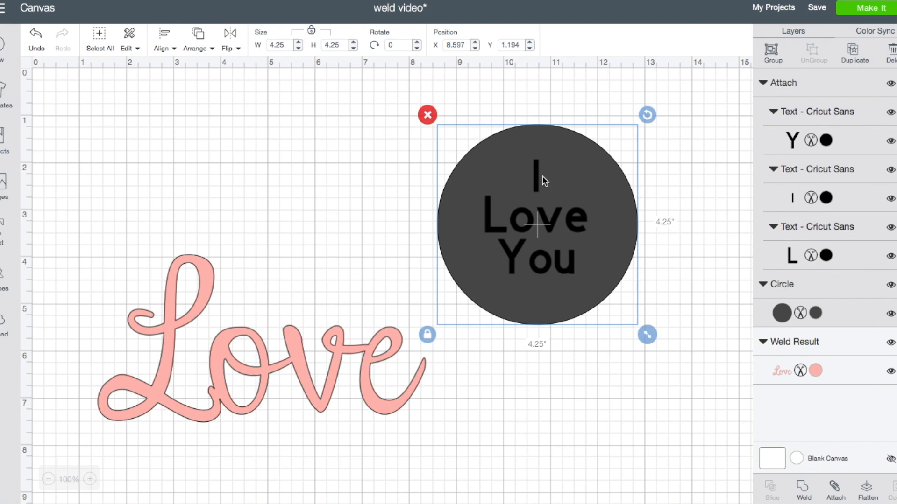
mouse_move(554, 253)
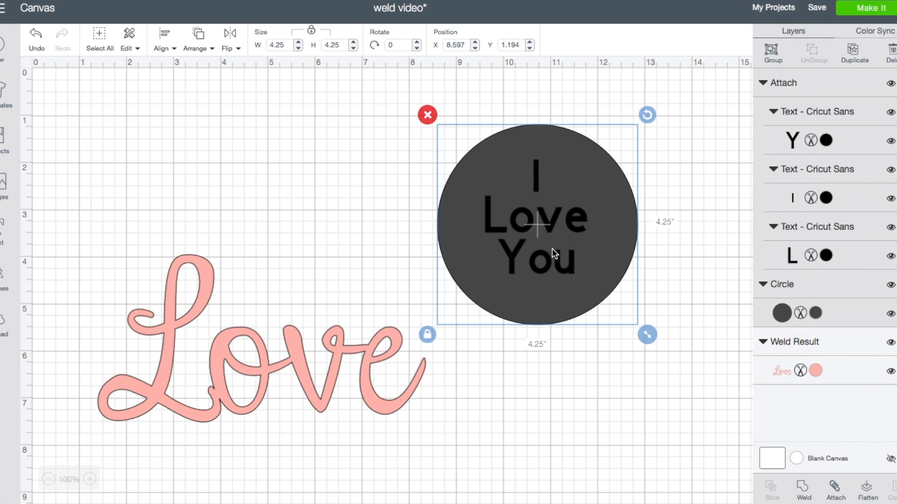
mouse_move(712, 422)
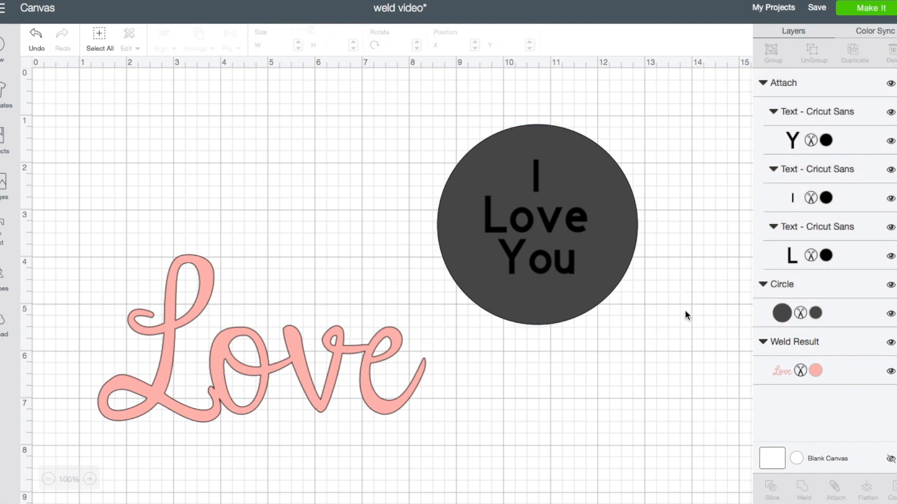
Weld the attached I Love You text, then select it together with the circle
click(534, 218)
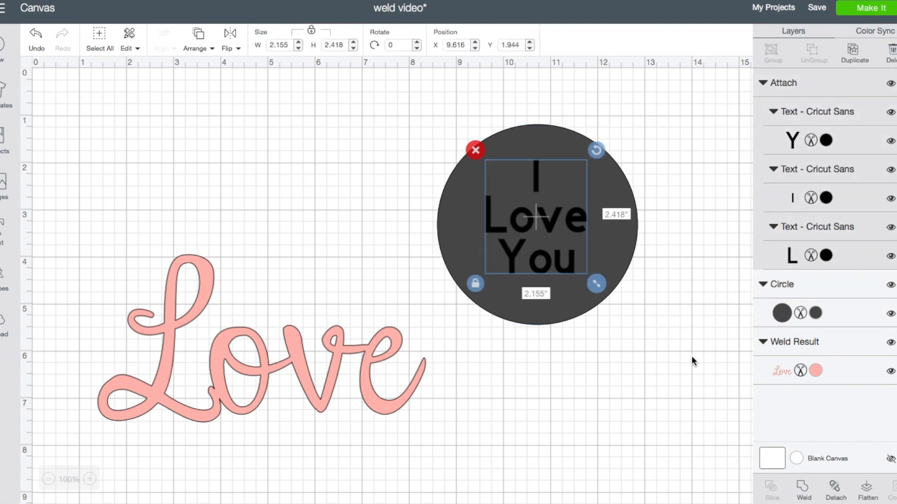
mouse_move(575, 263)
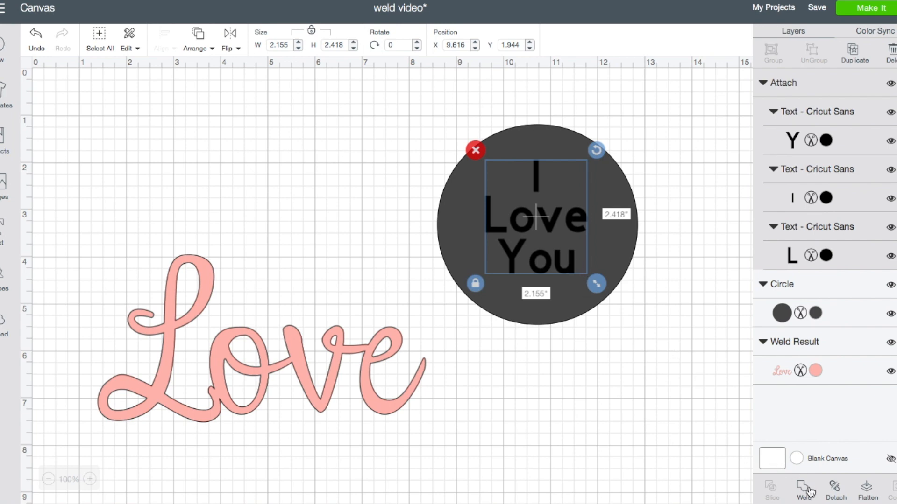
click(805, 491)
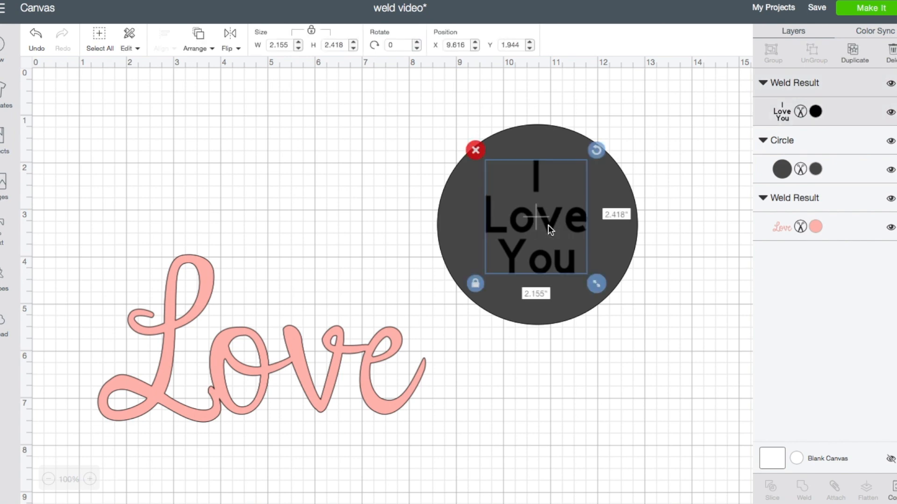
mouse_move(647, 286)
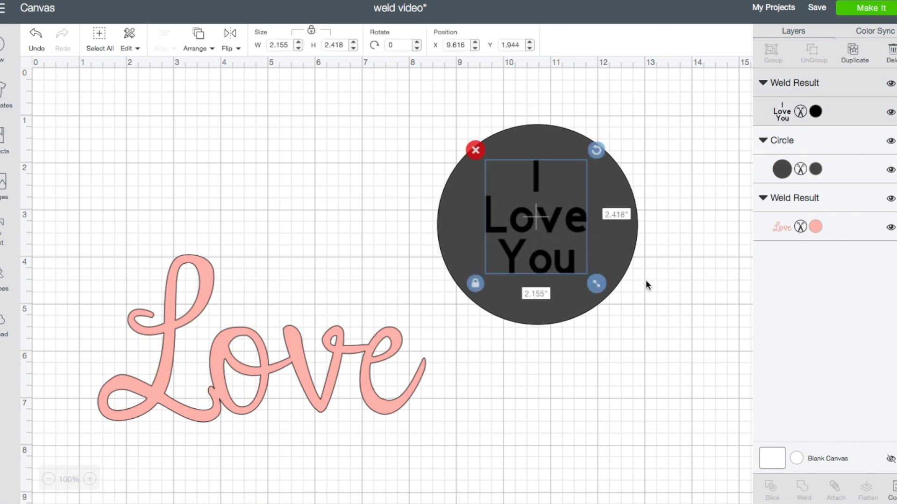
click(645, 282)
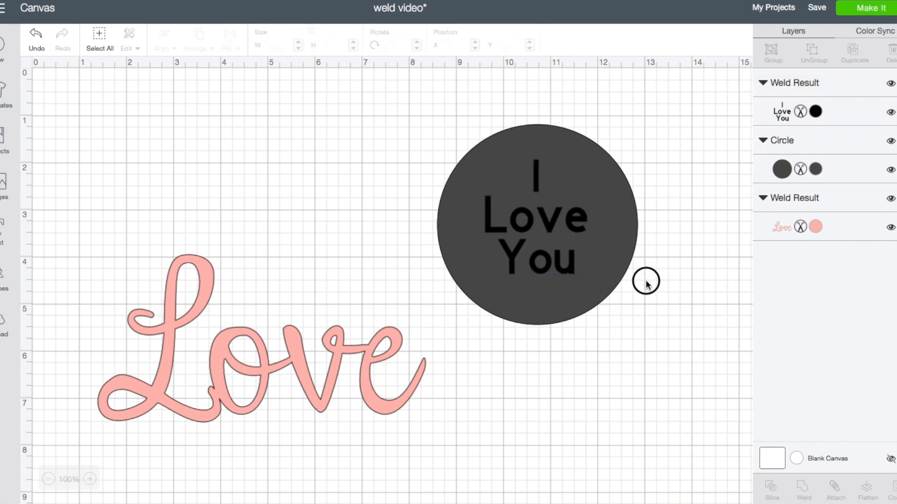
click(535, 223)
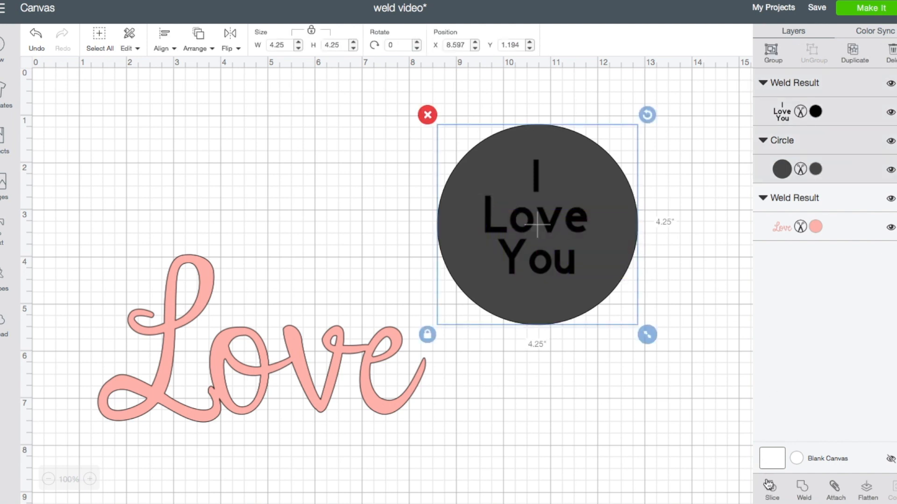
Slice the I Love You lettering out of the dark grey circle
click(771, 490)
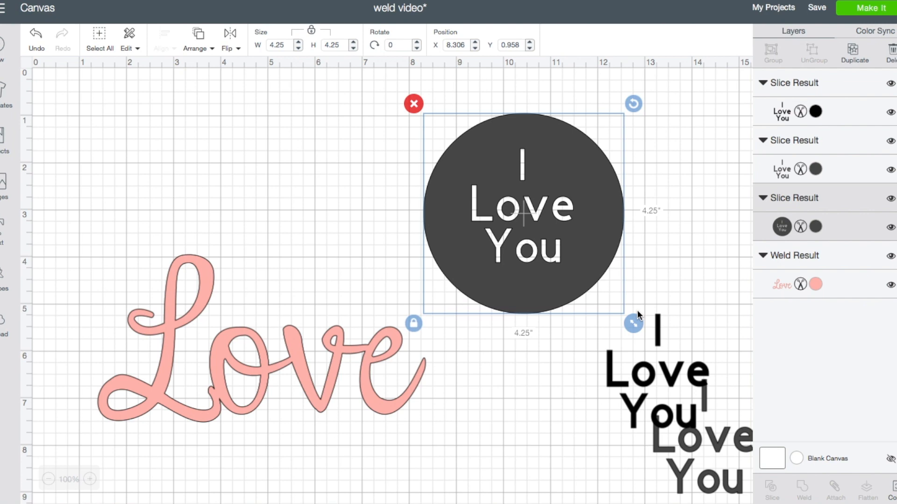
mouse_move(672, 368)
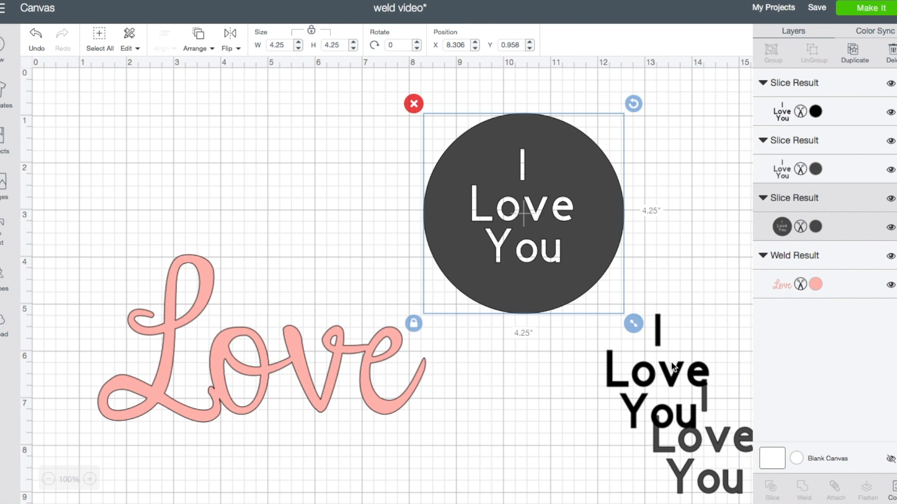
mouse_move(691, 392)
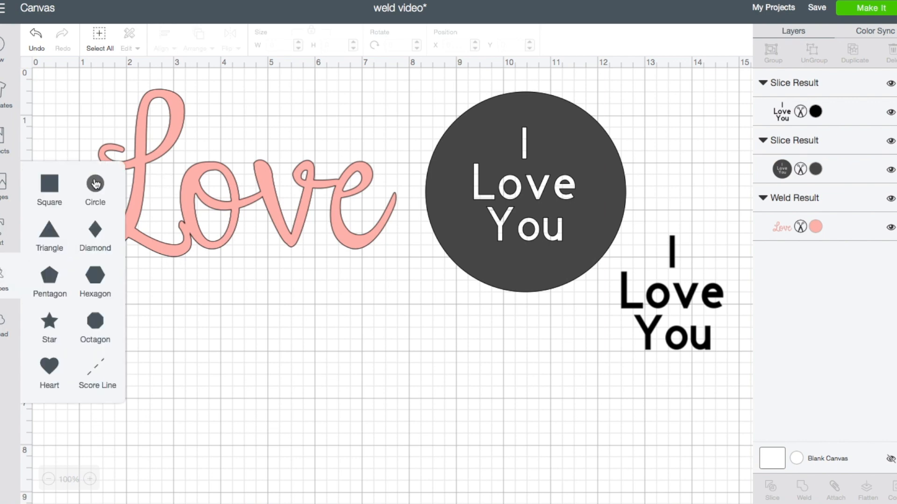
Add three circles below the lettering and shrink the ear circles to 2.014 in
click(94, 181)
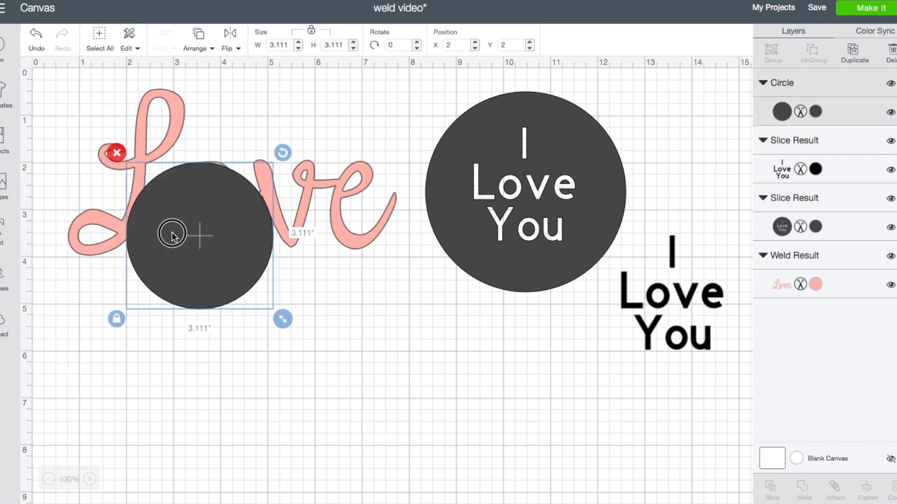
drag(172, 235, 377, 392)
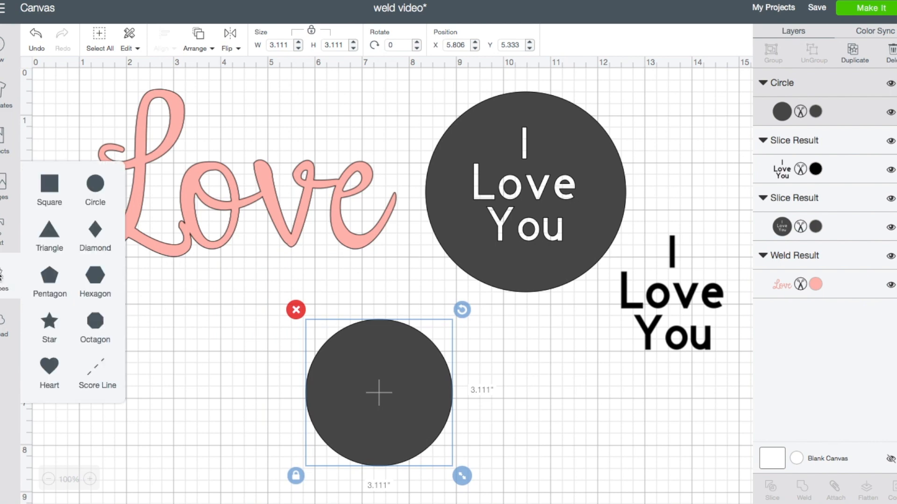
drag(379, 392, 223, 260)
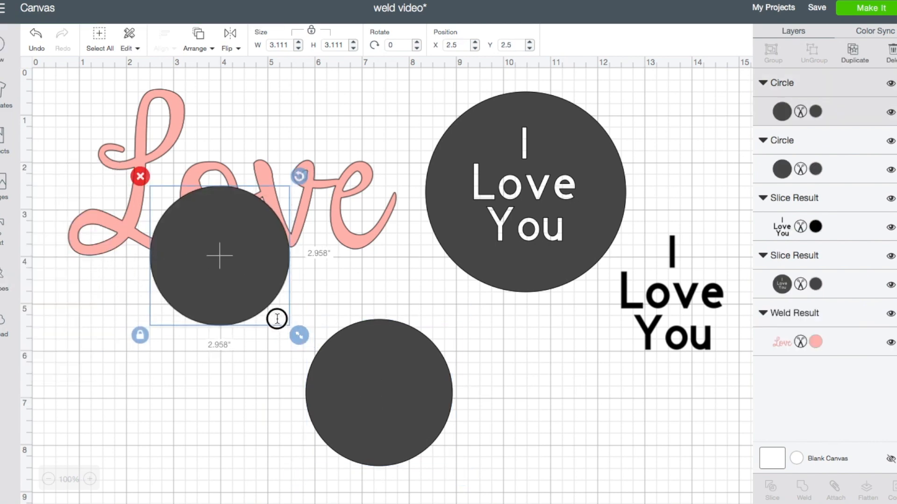
drag(299, 335, 348, 358)
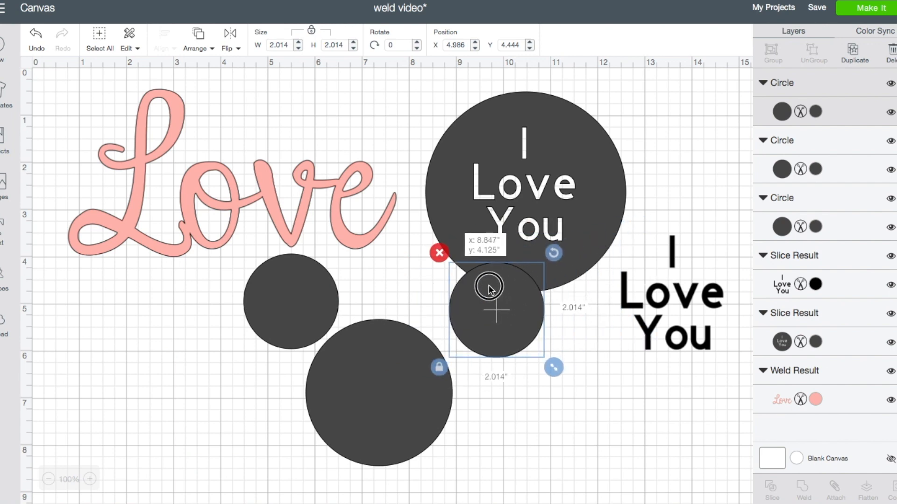
drag(552, 367, 463, 476)
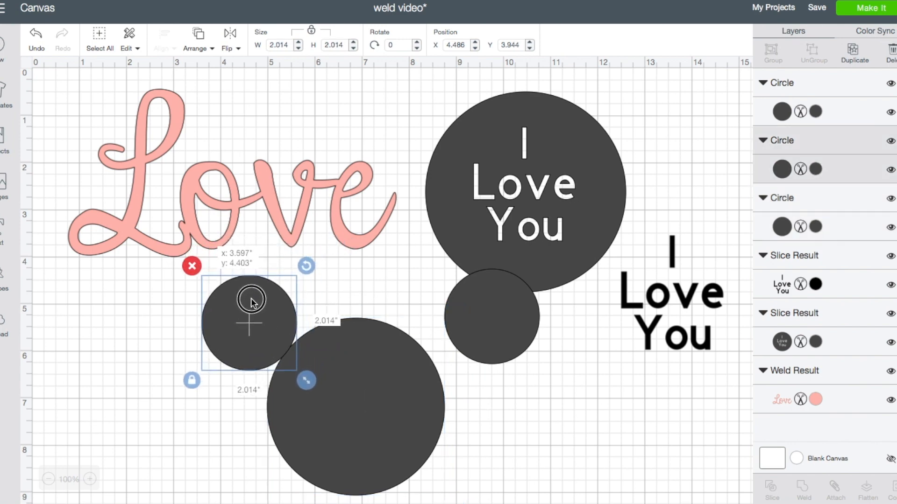
Position the two ear circles against the large circle to form a Mickey head
drag(250, 300, 251, 327)
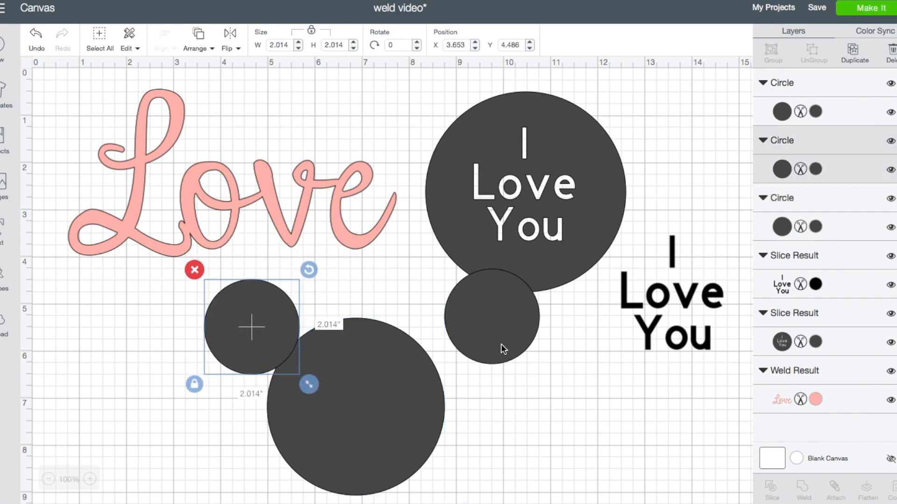
drag(250, 326, 459, 330)
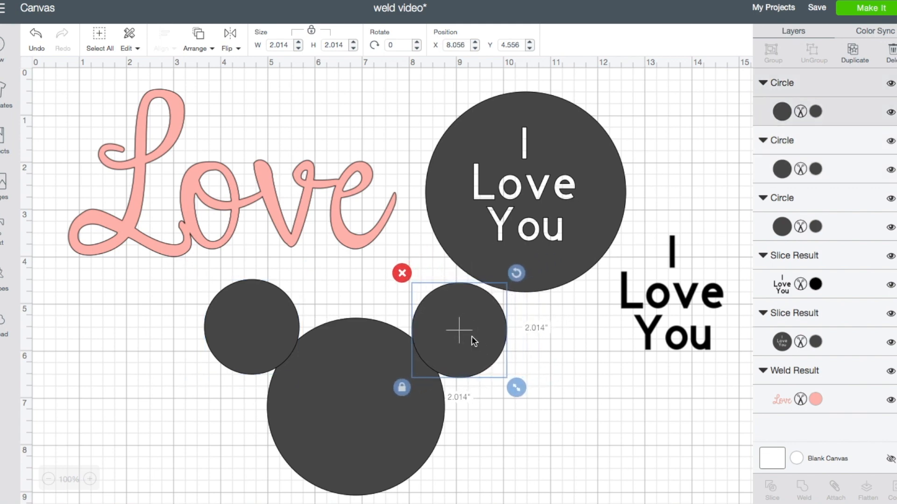
click(566, 420)
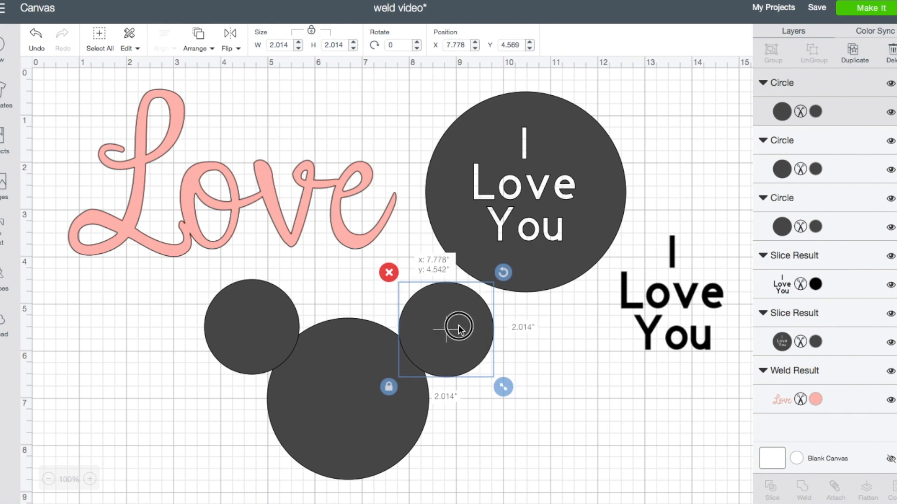
click(596, 427)
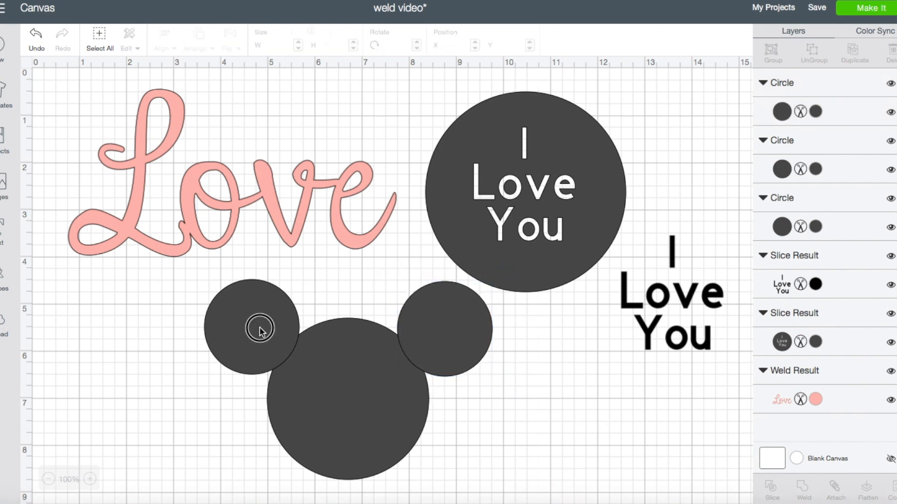
Weld the three circles into one Mickey head and drag it left beneath the pink Love
click(260, 329)
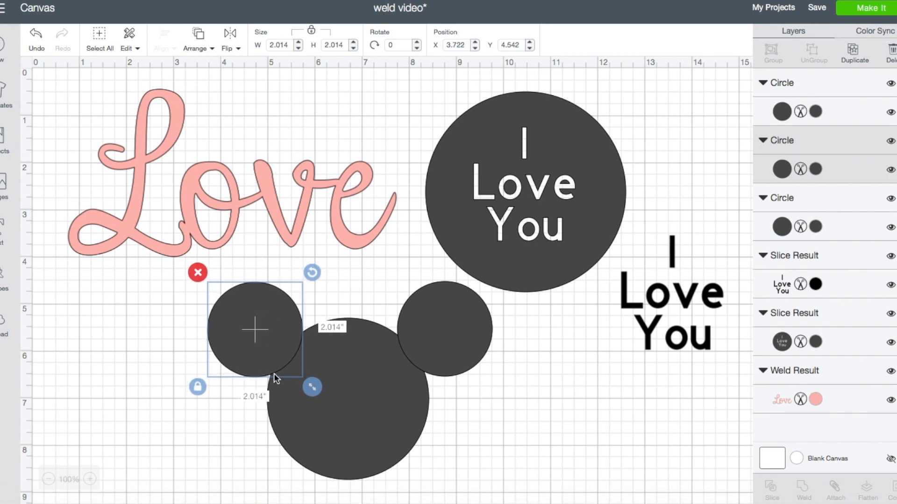
mouse_move(305, 333)
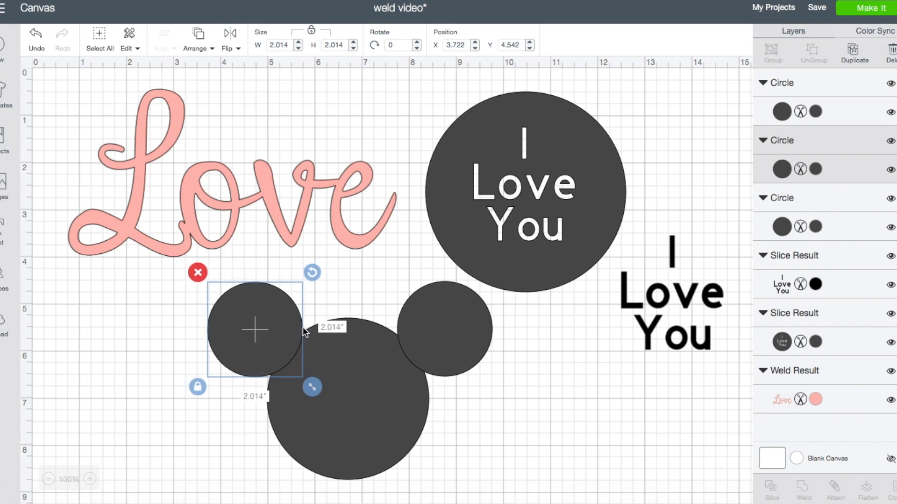
mouse_move(281, 354)
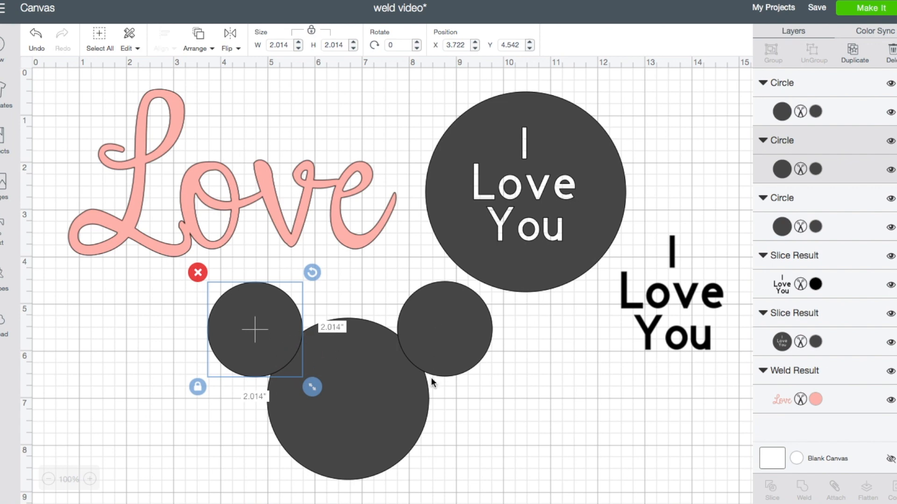
mouse_move(559, 410)
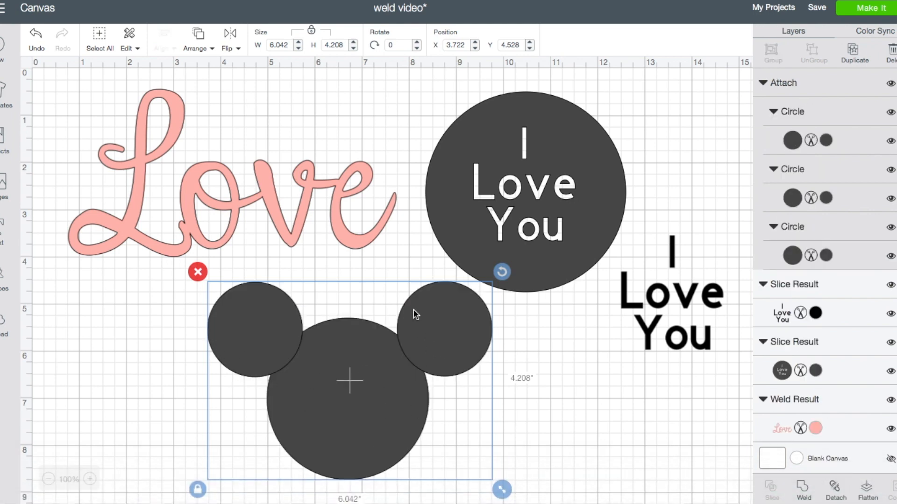
mouse_move(403, 346)
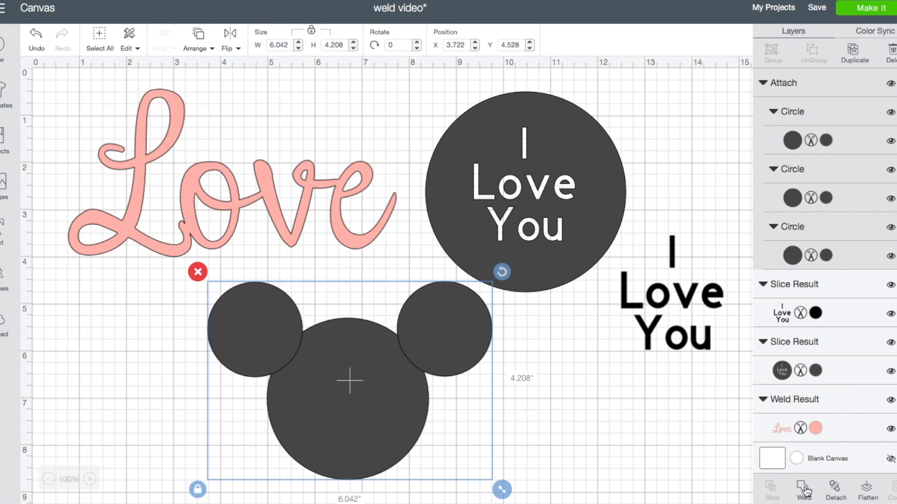
click(803, 490)
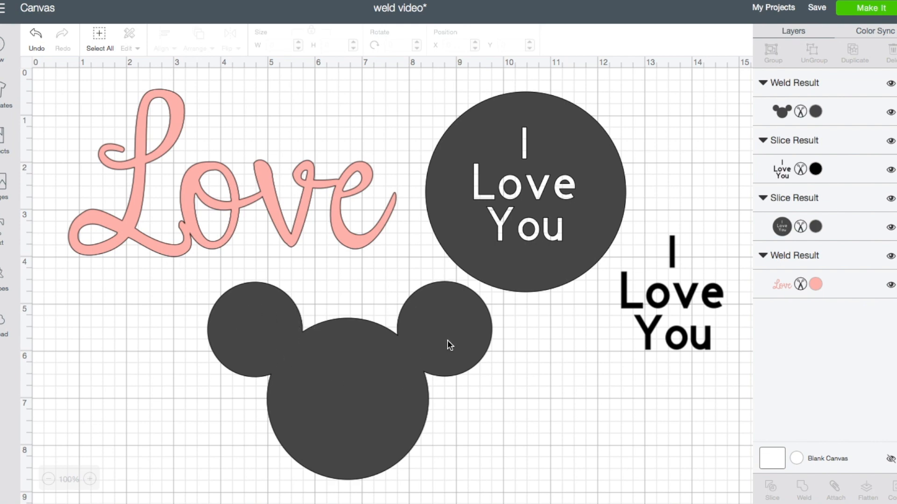
mouse_move(405, 375)
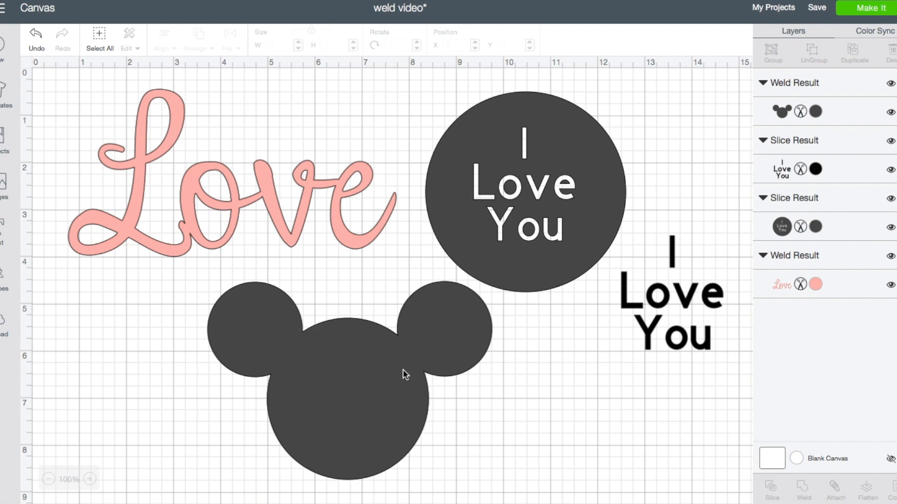
click(353, 375)
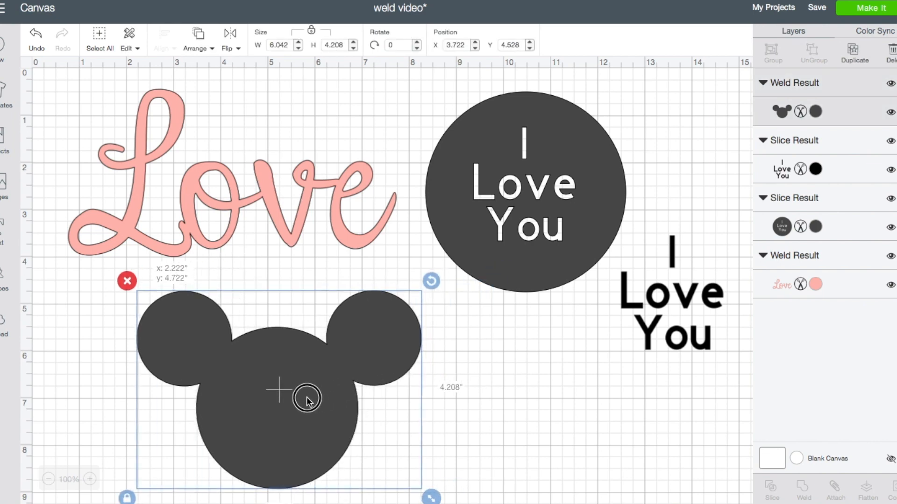
drag(307, 399, 209, 377)
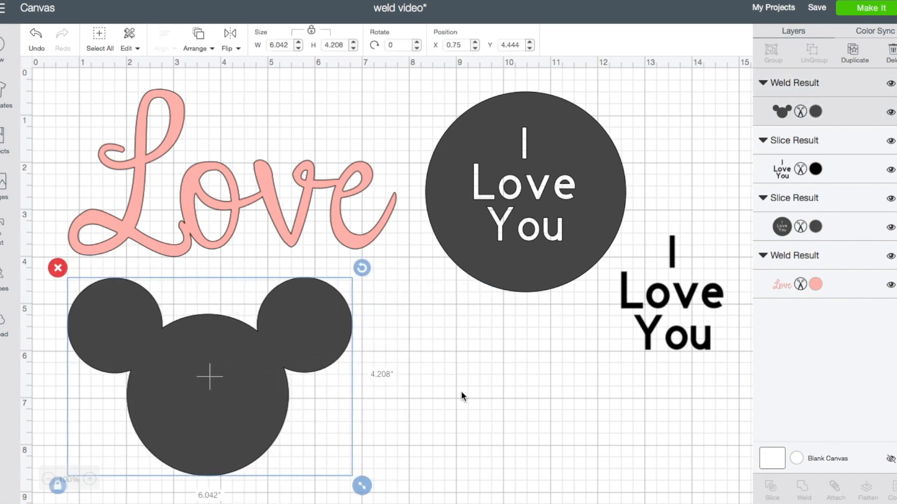
click(396, 439)
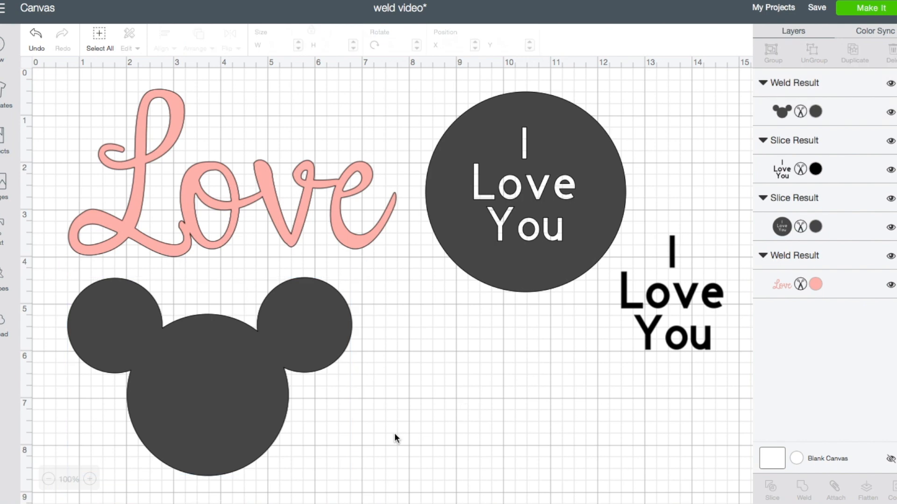
mouse_move(450, 318)
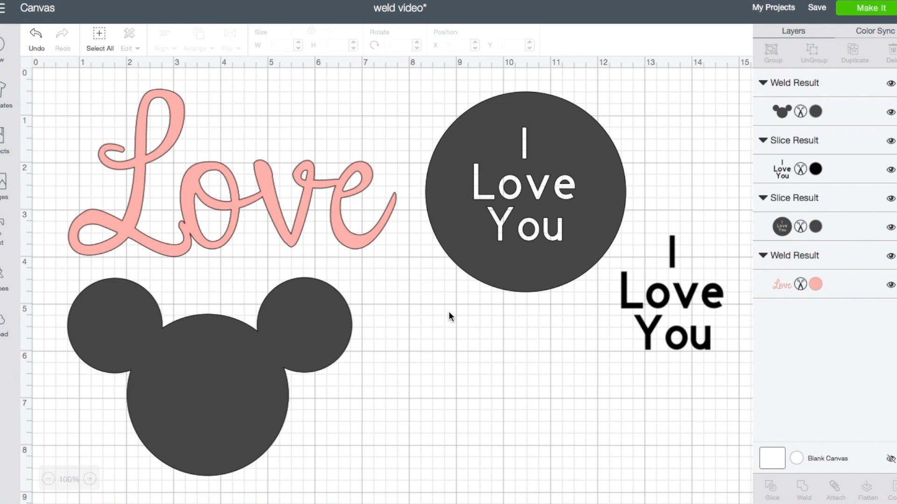
mouse_move(389, 378)
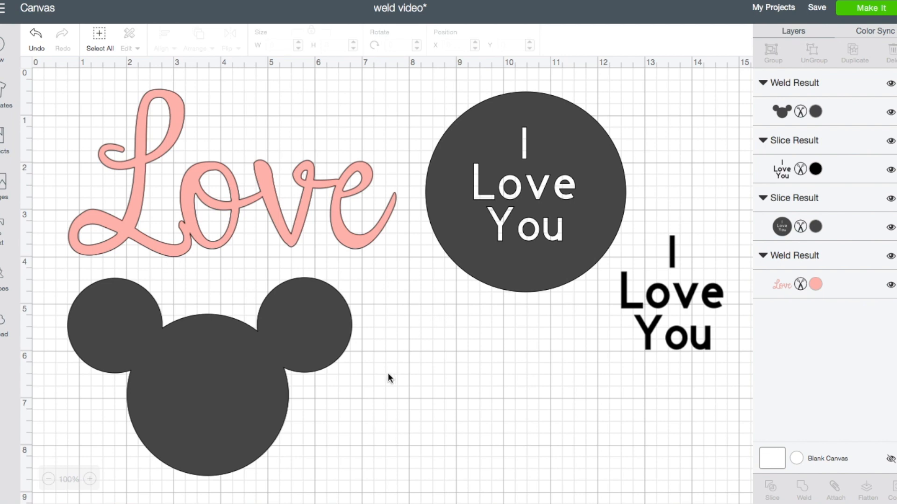
mouse_move(365, 471)
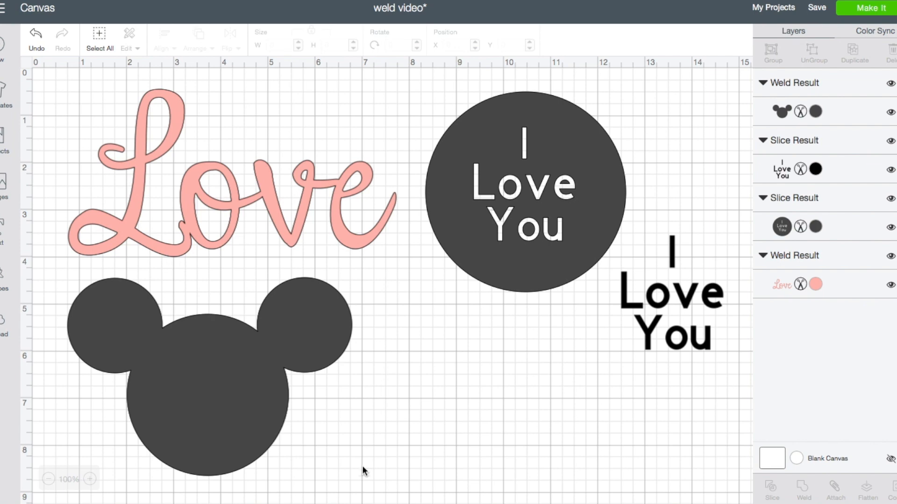
mouse_move(33, 269)
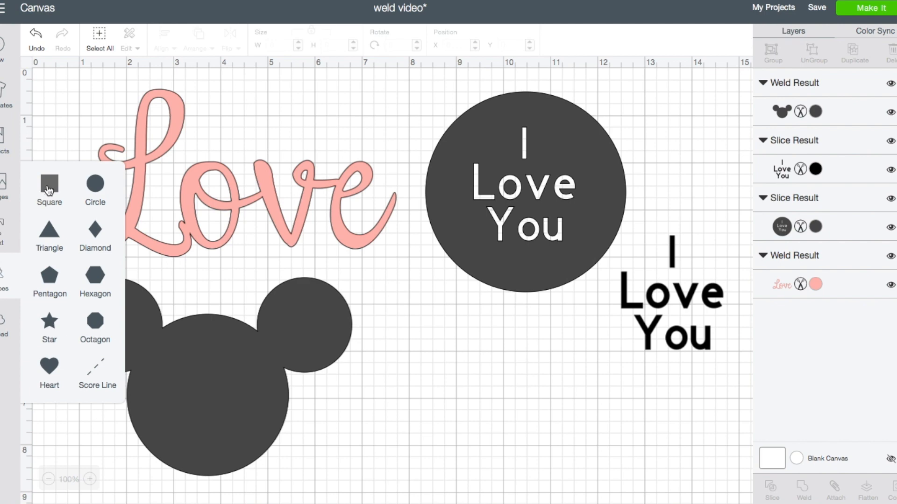
Add a dark square and a new text object reading 'LOVE' to the canvas
click(49, 185)
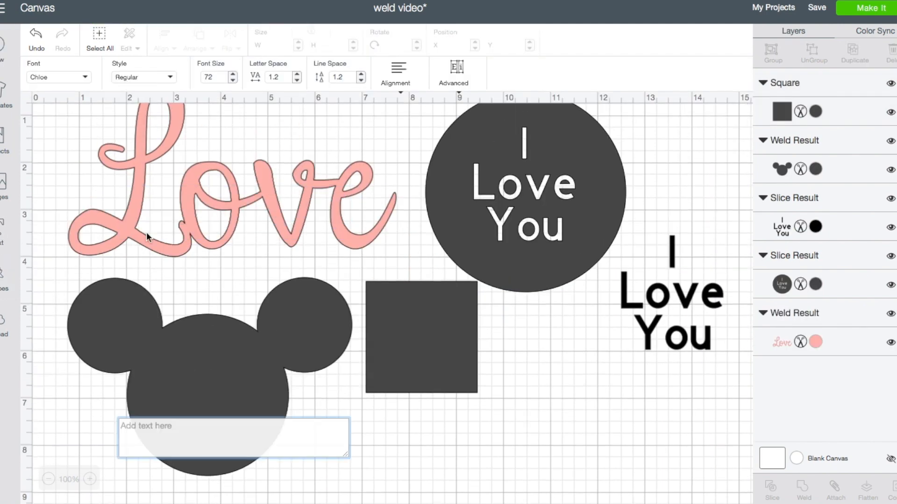
mouse_move(154, 435)
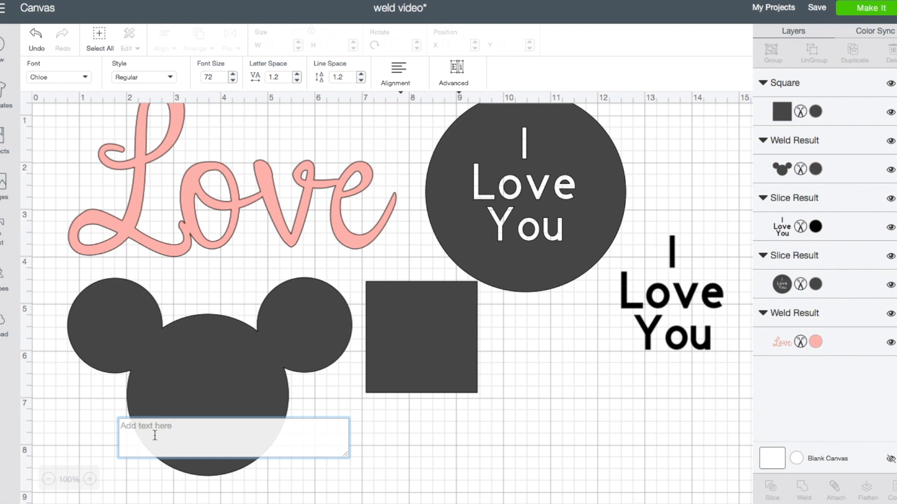
text(LOVE)
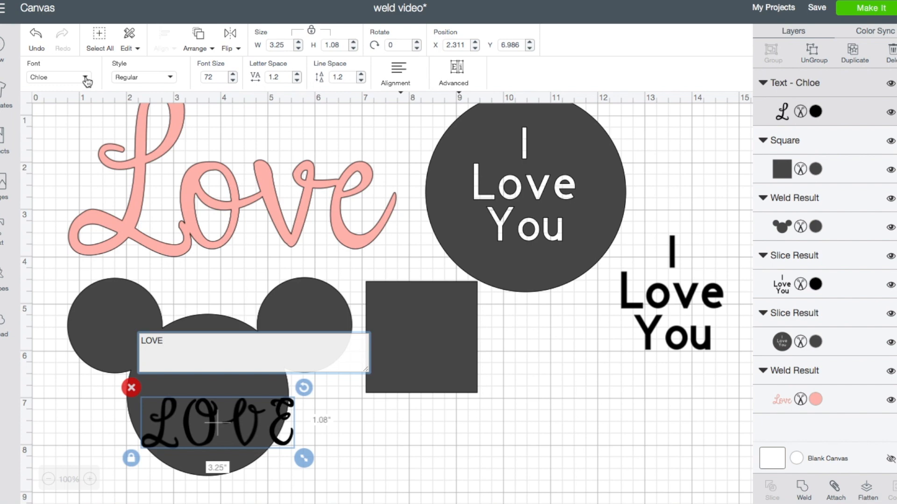
Change the 'LOVE' text font to Cricut Sans via the font search for 'Cr'
click(59, 78)
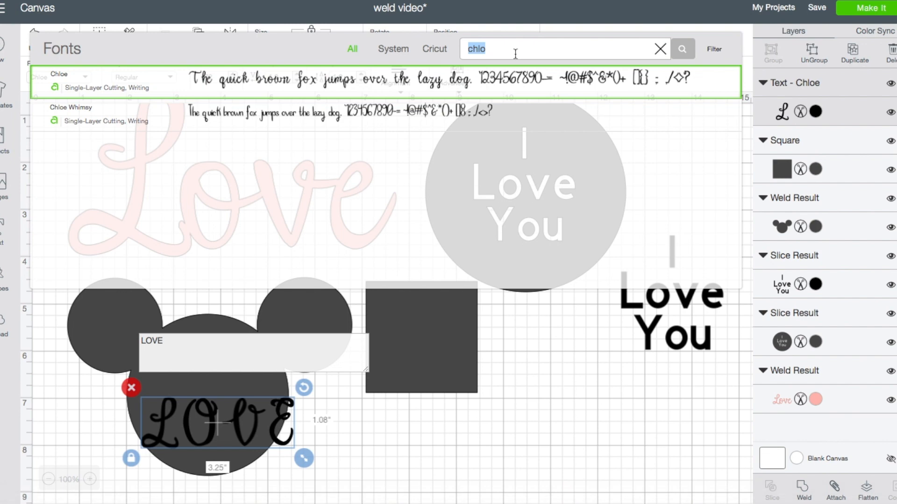
text(Cricut)
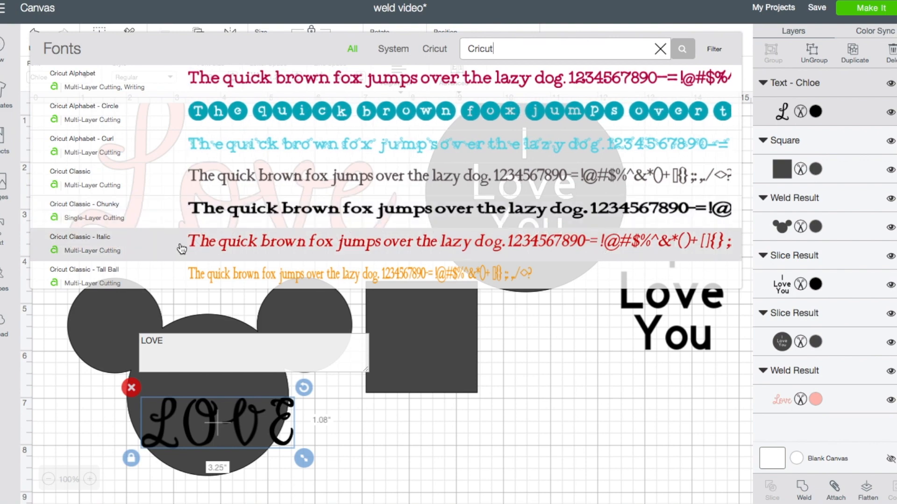
scroll(down, 3)
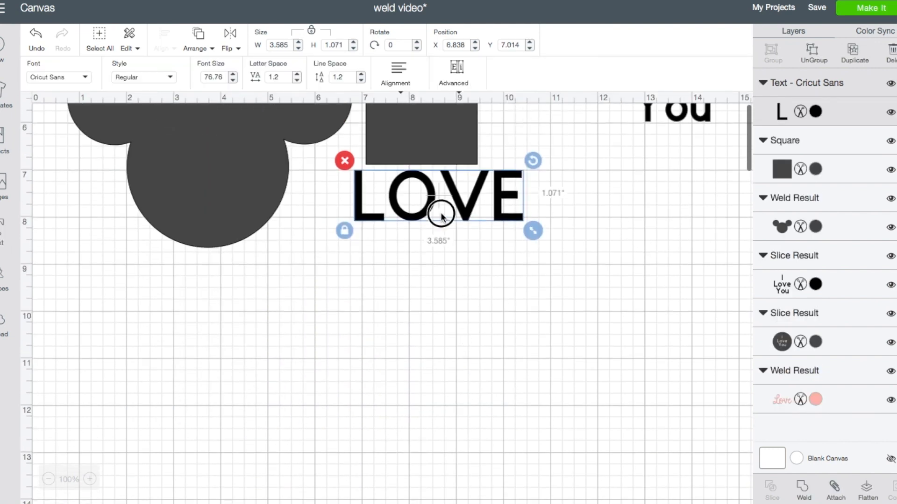
Move 'LOVE' below the square and enlarge the square to about 3.56 inches, LOVE's width
drag(437, 195, 458, 323)
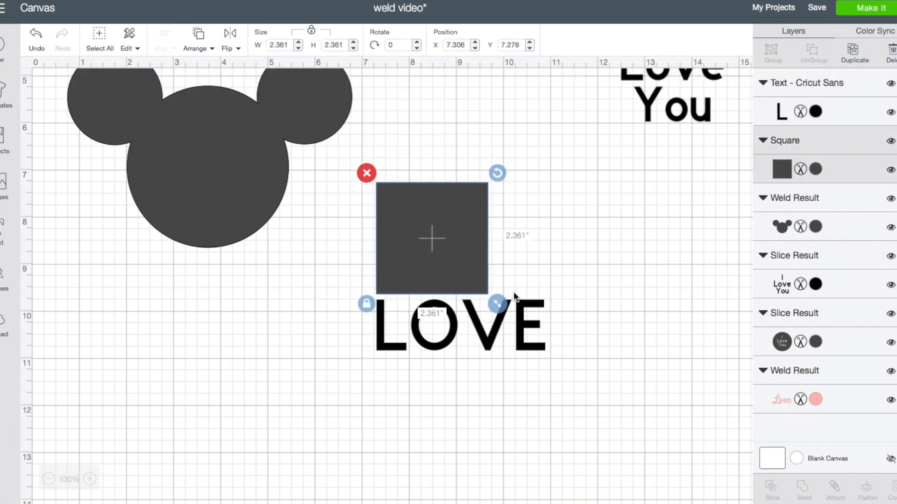
drag(497, 304, 554, 362)
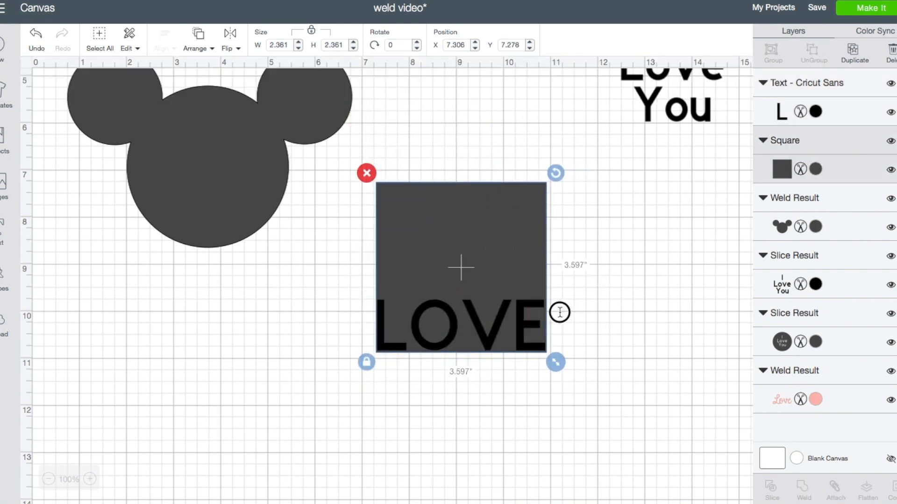
drag(554, 362, 554, 361)
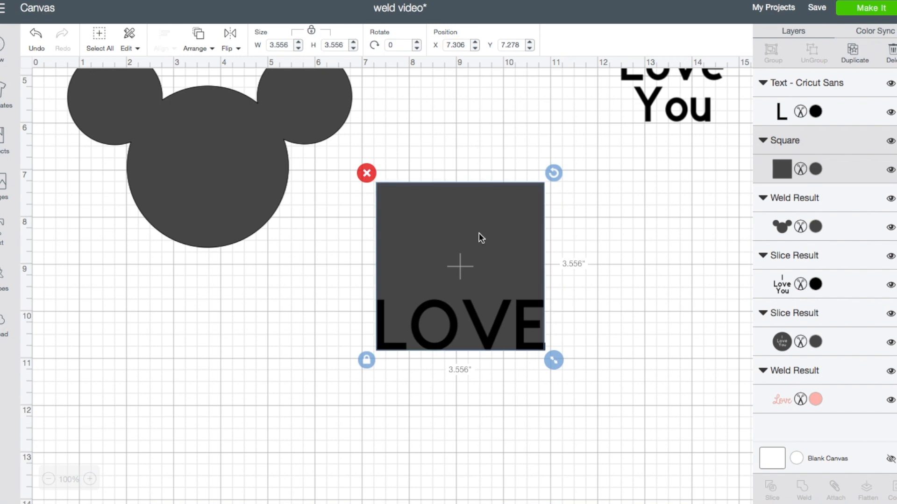
drag(479, 238, 485, 207)
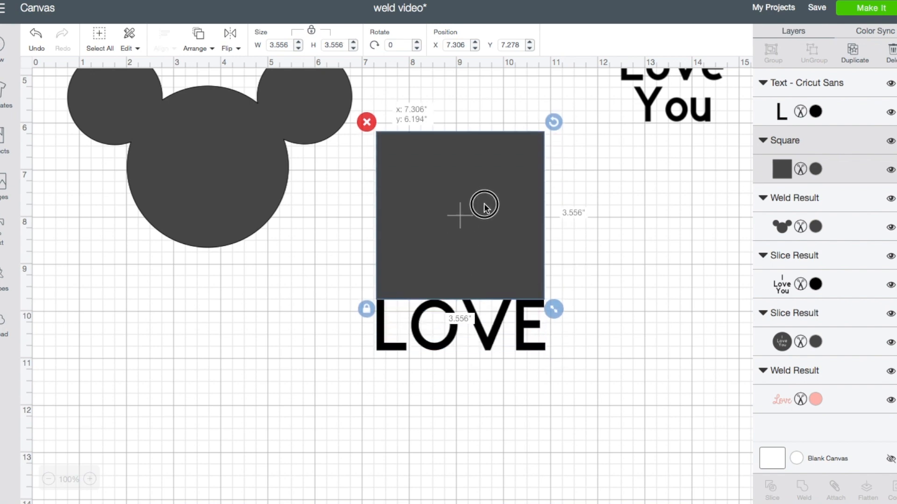
drag(485, 208, 486, 211)
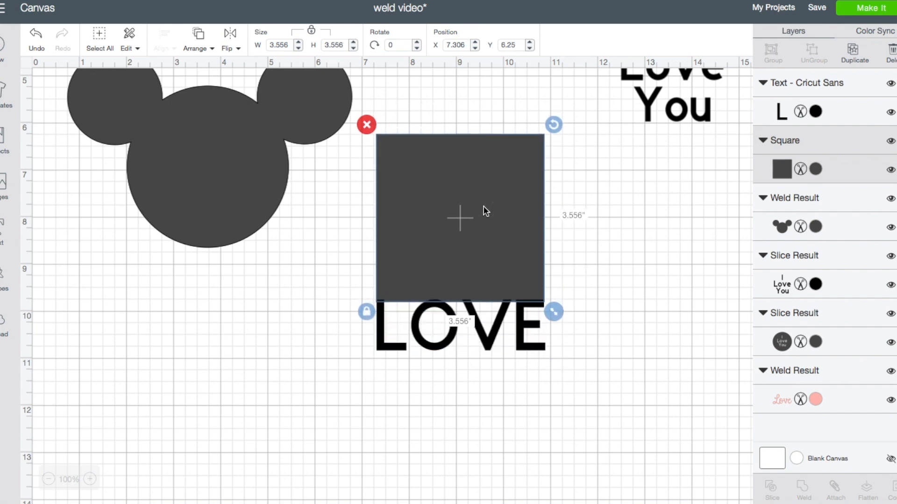
Place the square under 'LOVE' overlapping the letter bottoms and select both together
click(602, 330)
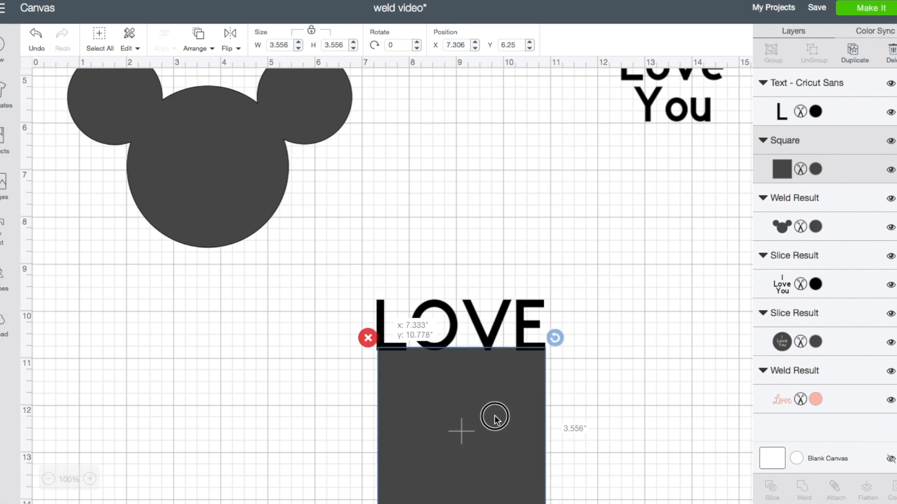
drag(495, 417, 495, 432)
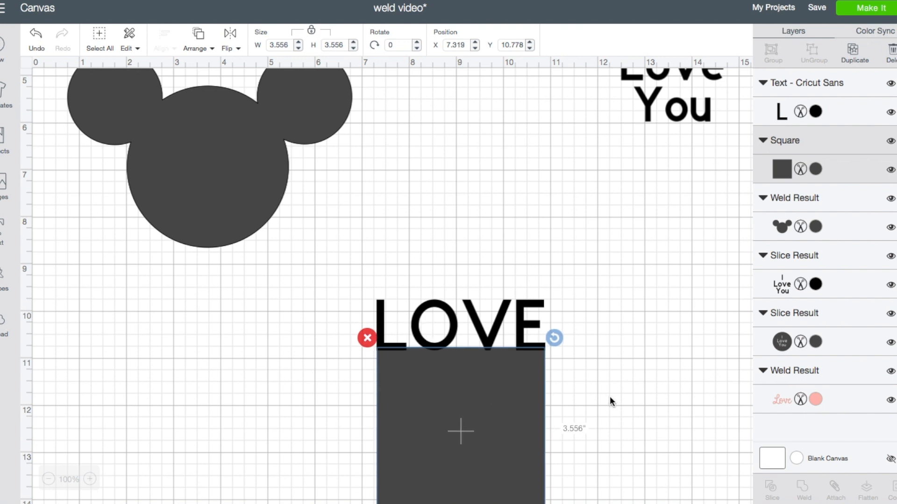
click(614, 398)
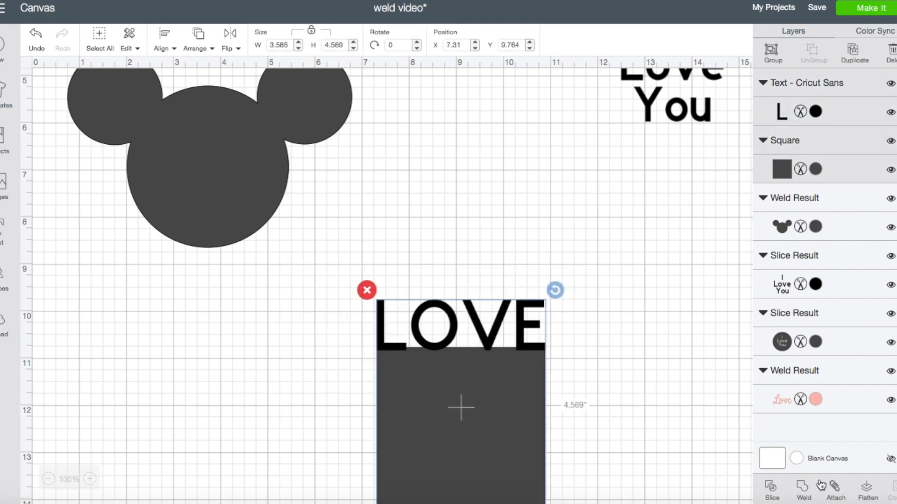
Deselect the 'LOVE' text and the square on the canvas
click(538, 348)
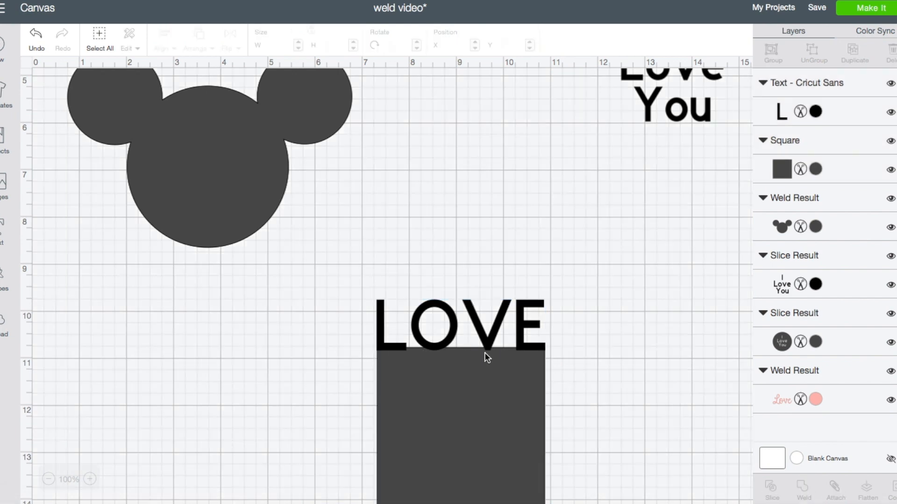
mouse_move(482, 413)
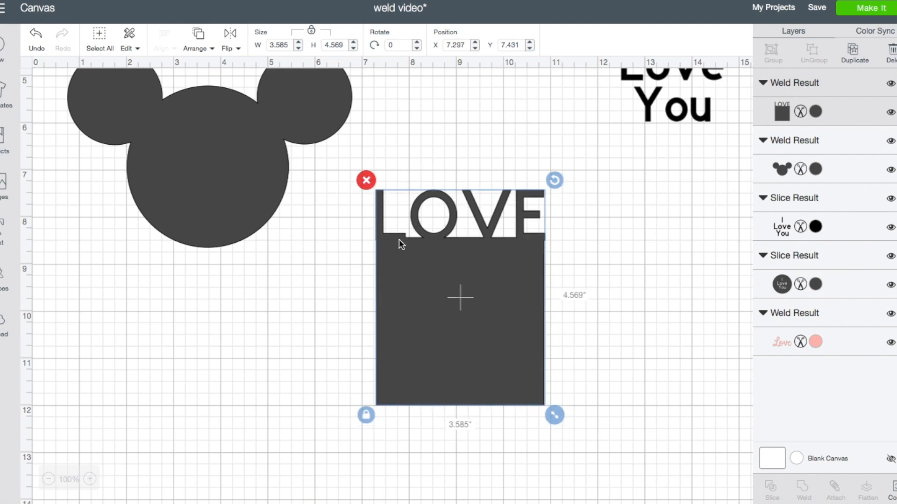
mouse_move(490, 250)
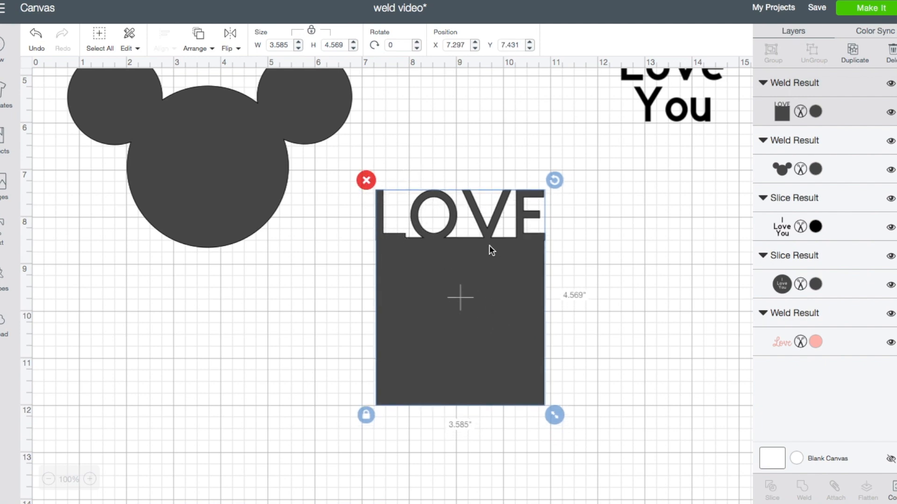
mouse_move(592, 280)
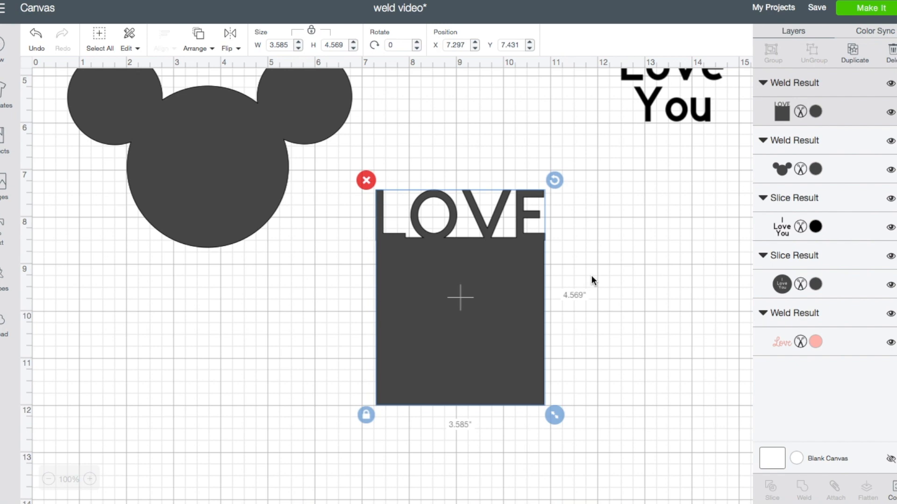
mouse_move(591, 280)
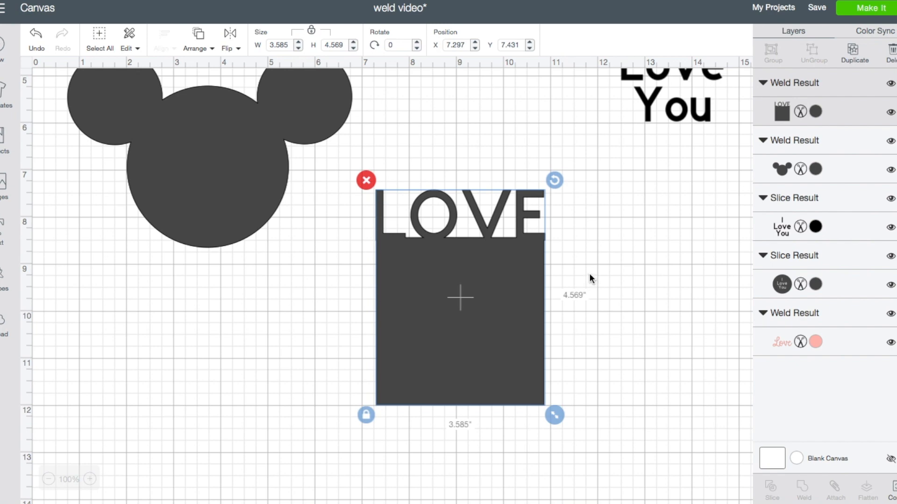
mouse_move(495, 336)
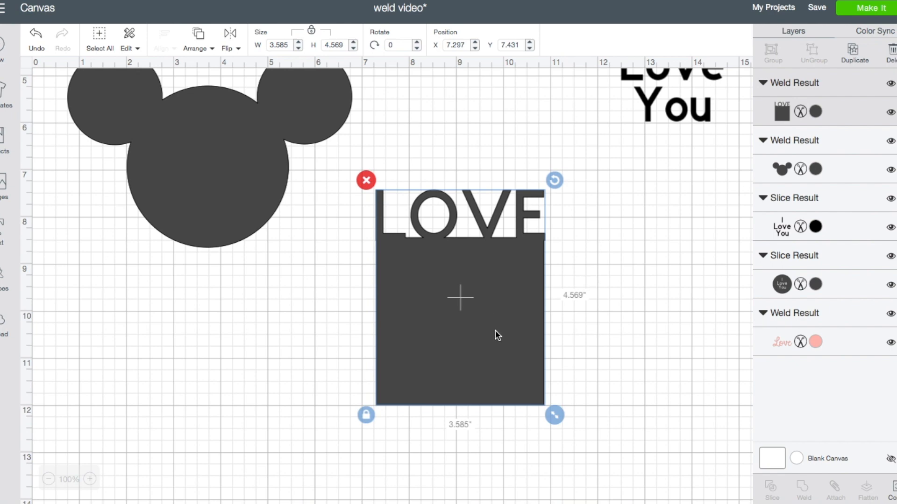
mouse_move(493, 354)
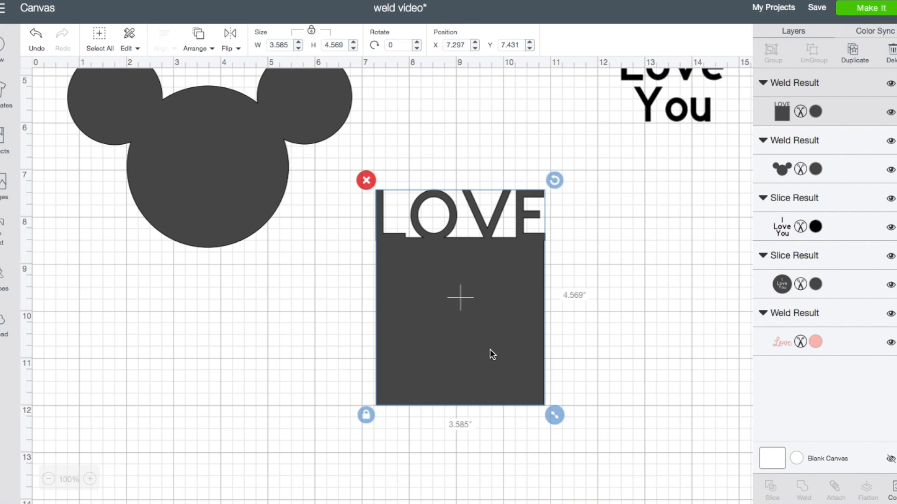
mouse_move(496, 263)
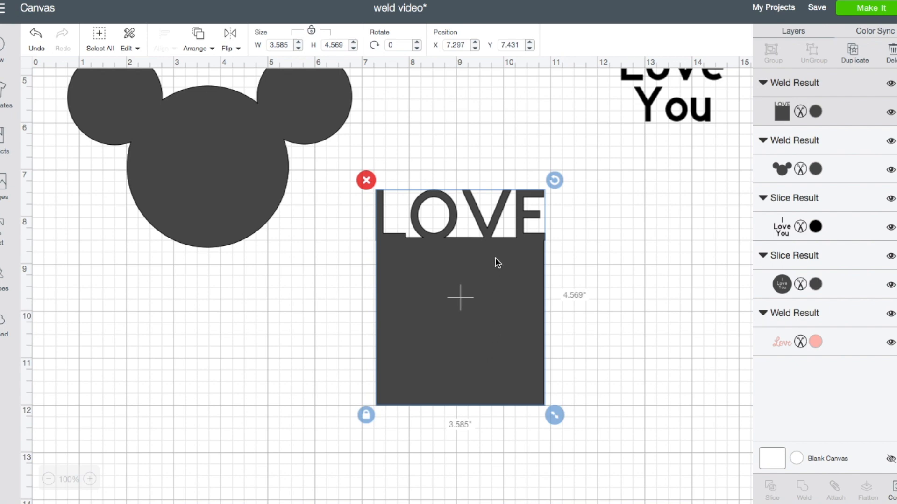
scroll(down, 3)
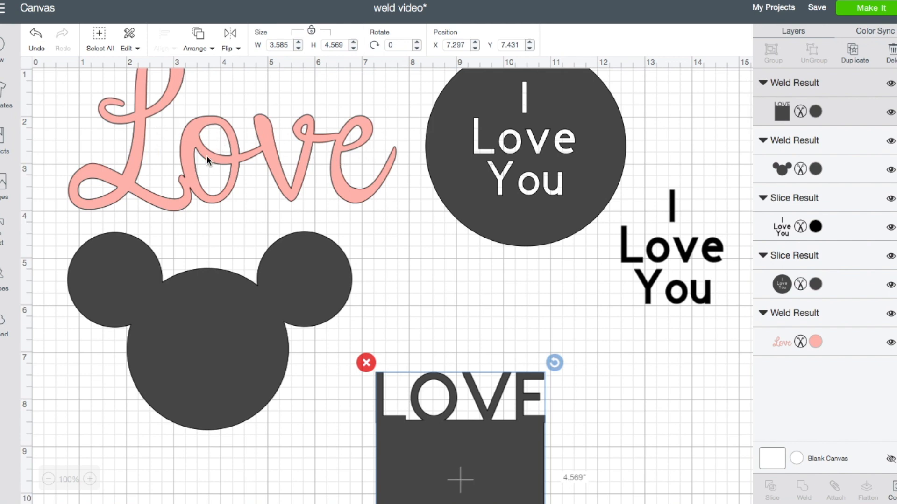
mouse_move(183, 191)
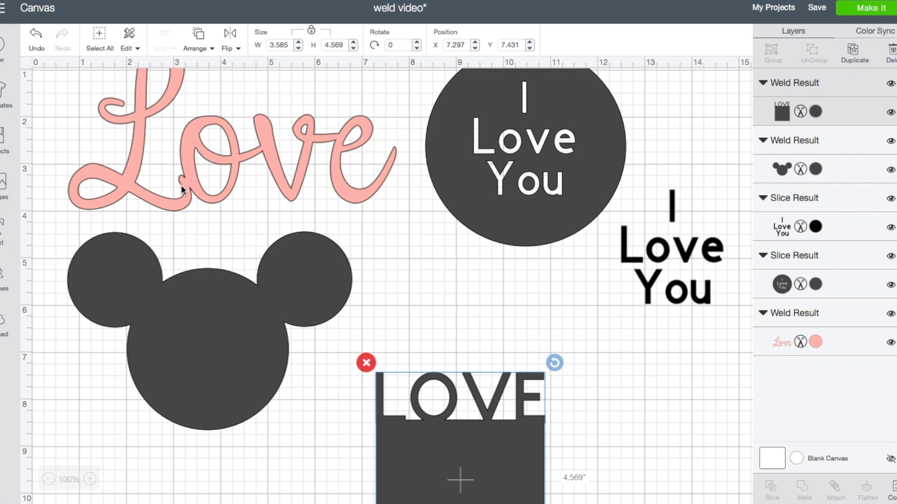
mouse_move(353, 179)
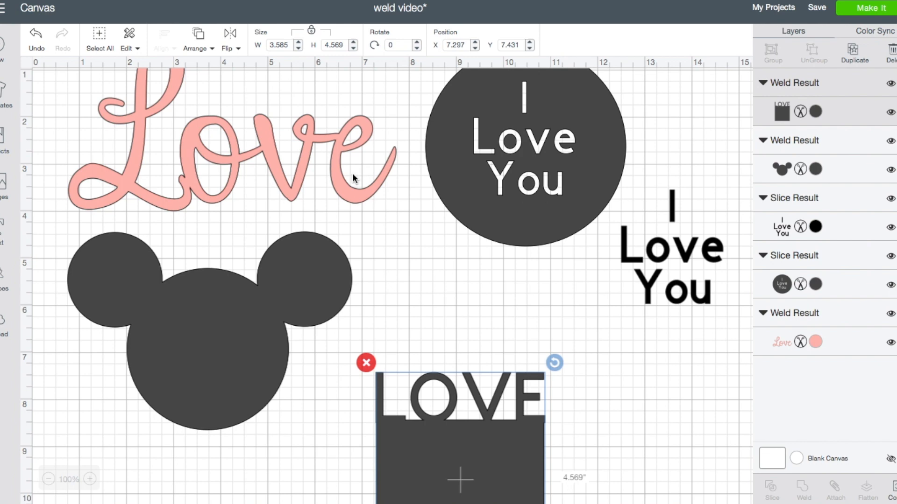
mouse_move(538, 205)
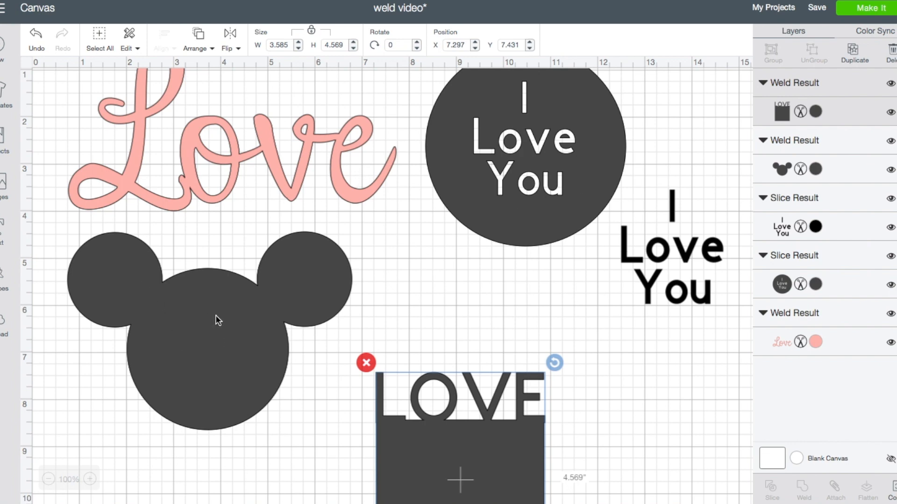
mouse_move(282, 296)
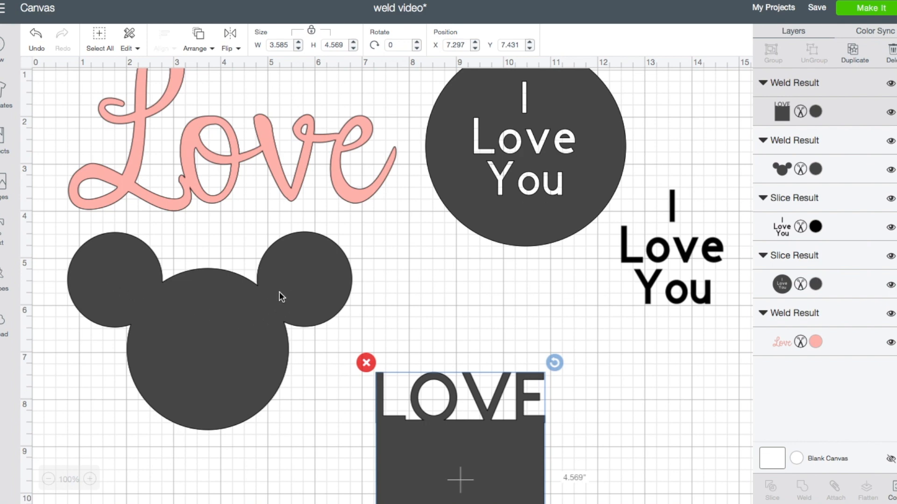
scroll(down, 3)
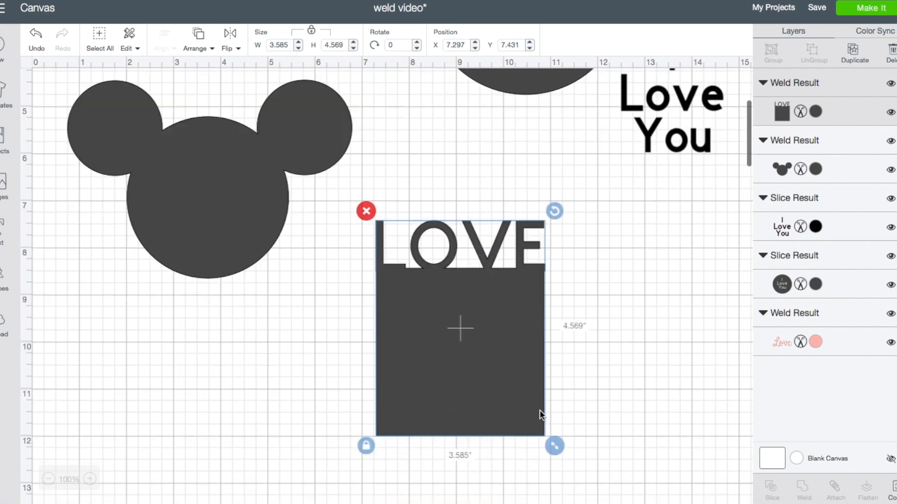
mouse_move(493, 279)
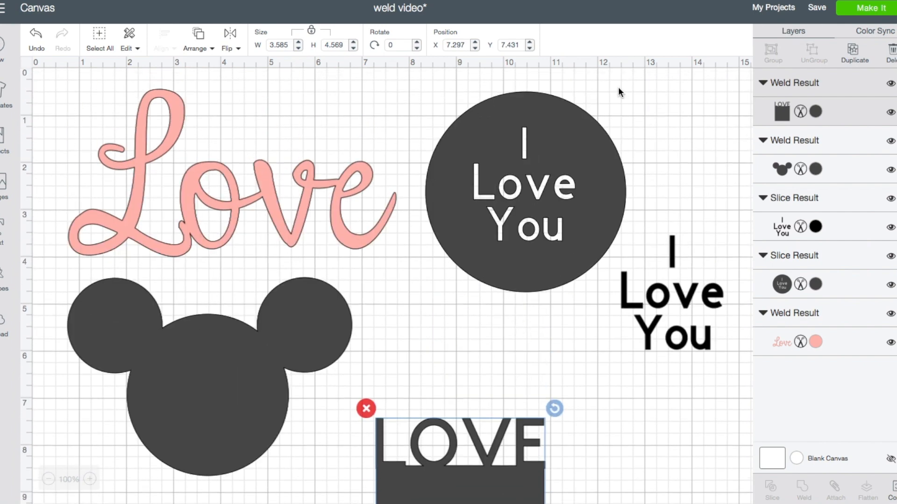
mouse_move(521, 197)
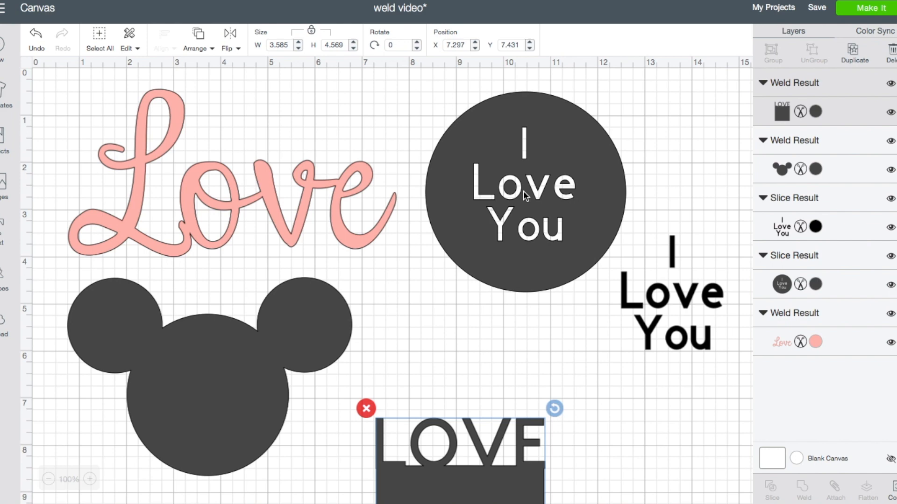
mouse_move(704, 393)
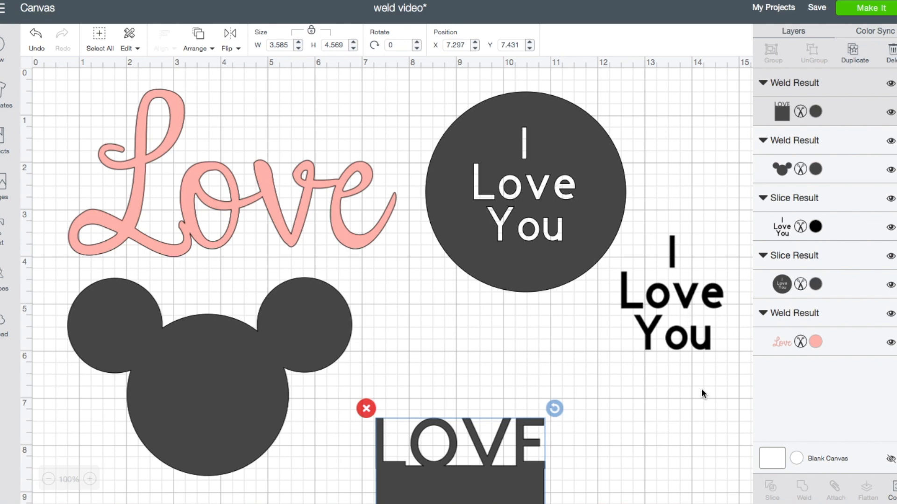